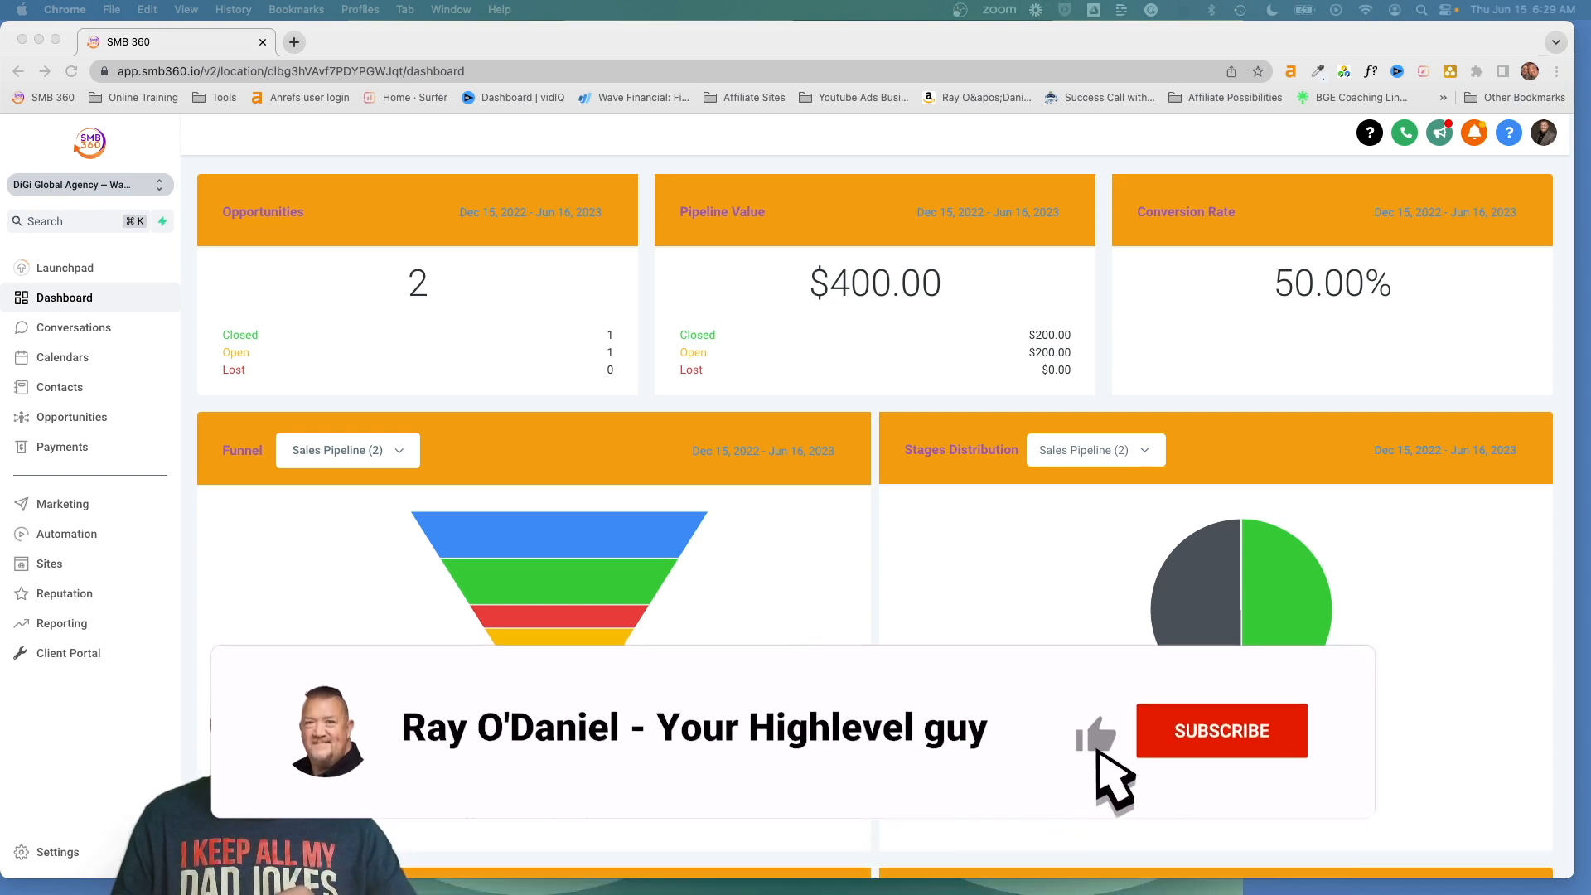
Go to Sites and open the Newsletter Funnel from the Funnels list
click(1221, 731)
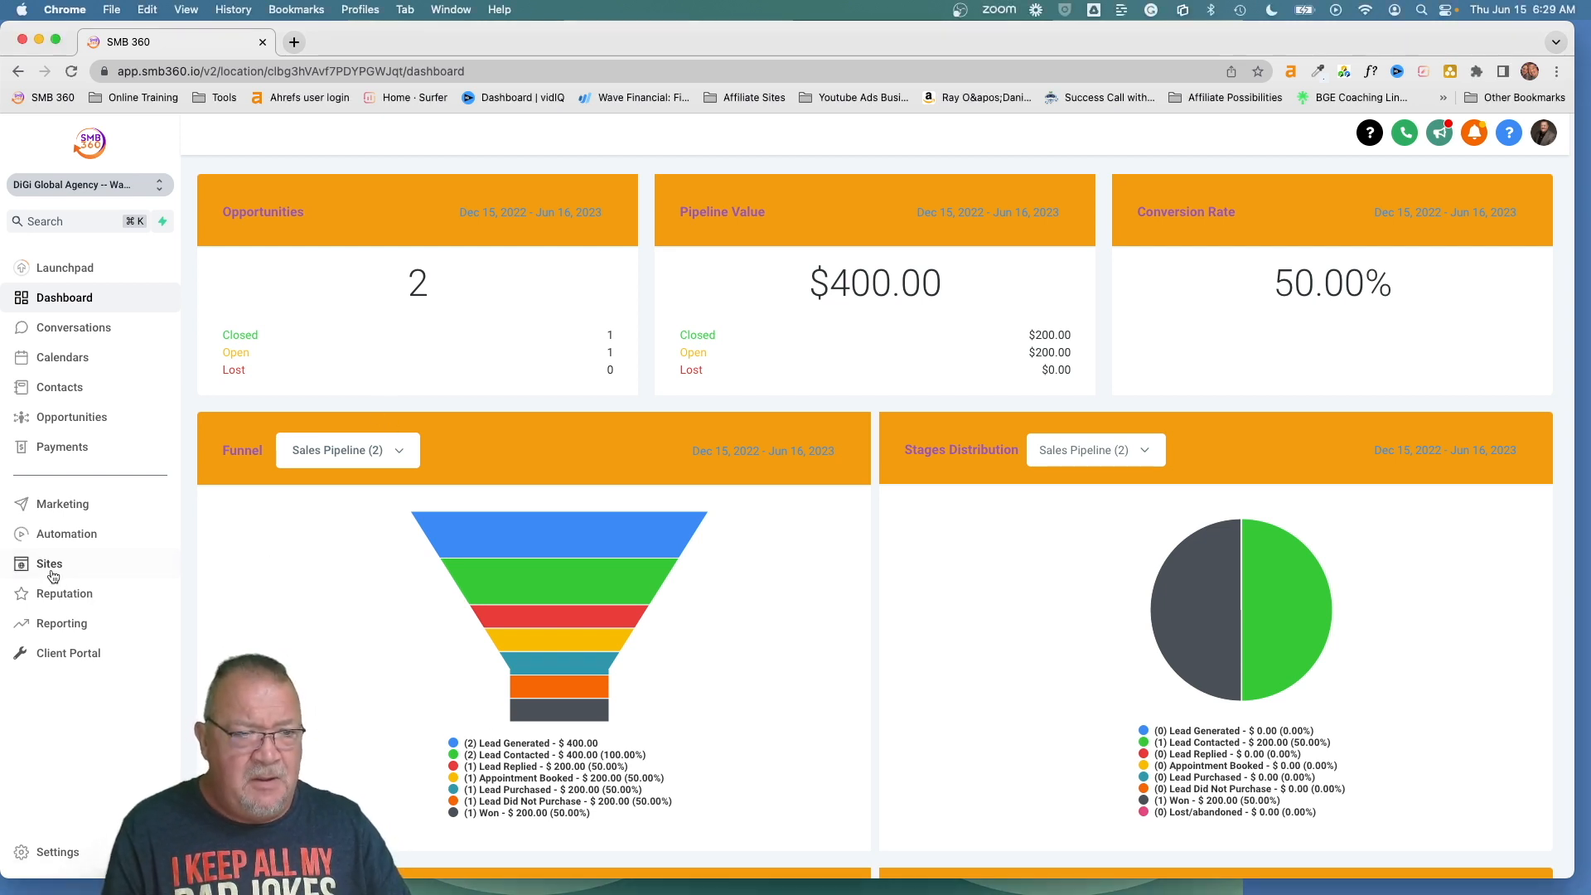
click(48, 563)
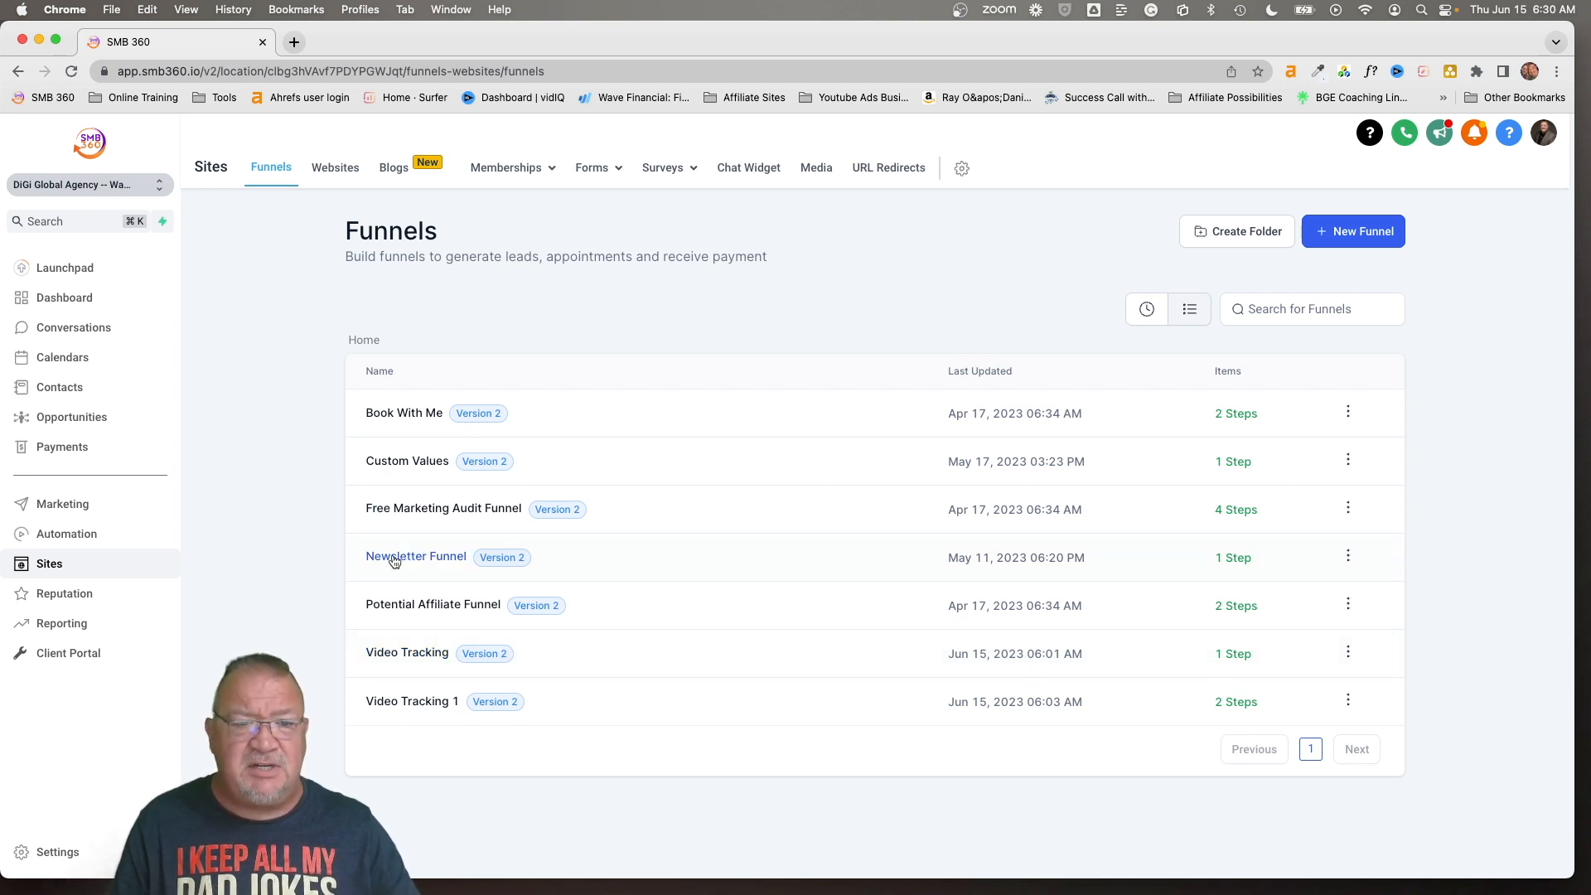
click(416, 557)
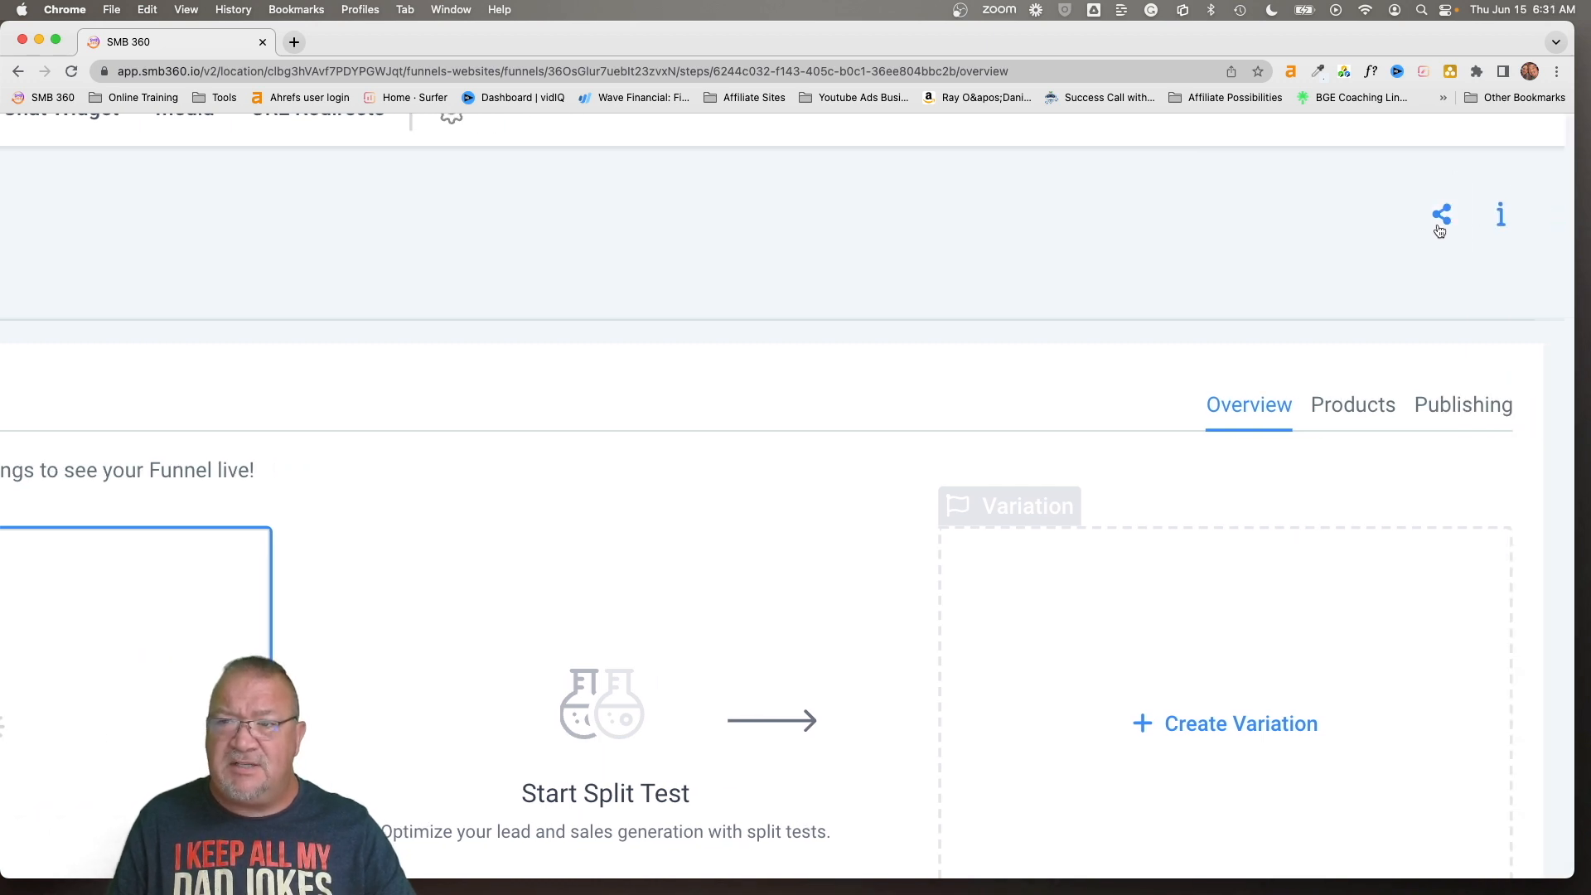
Share the Newsletter Funnel with access 'Anyone with the link' and copy the link
click(1441, 214)
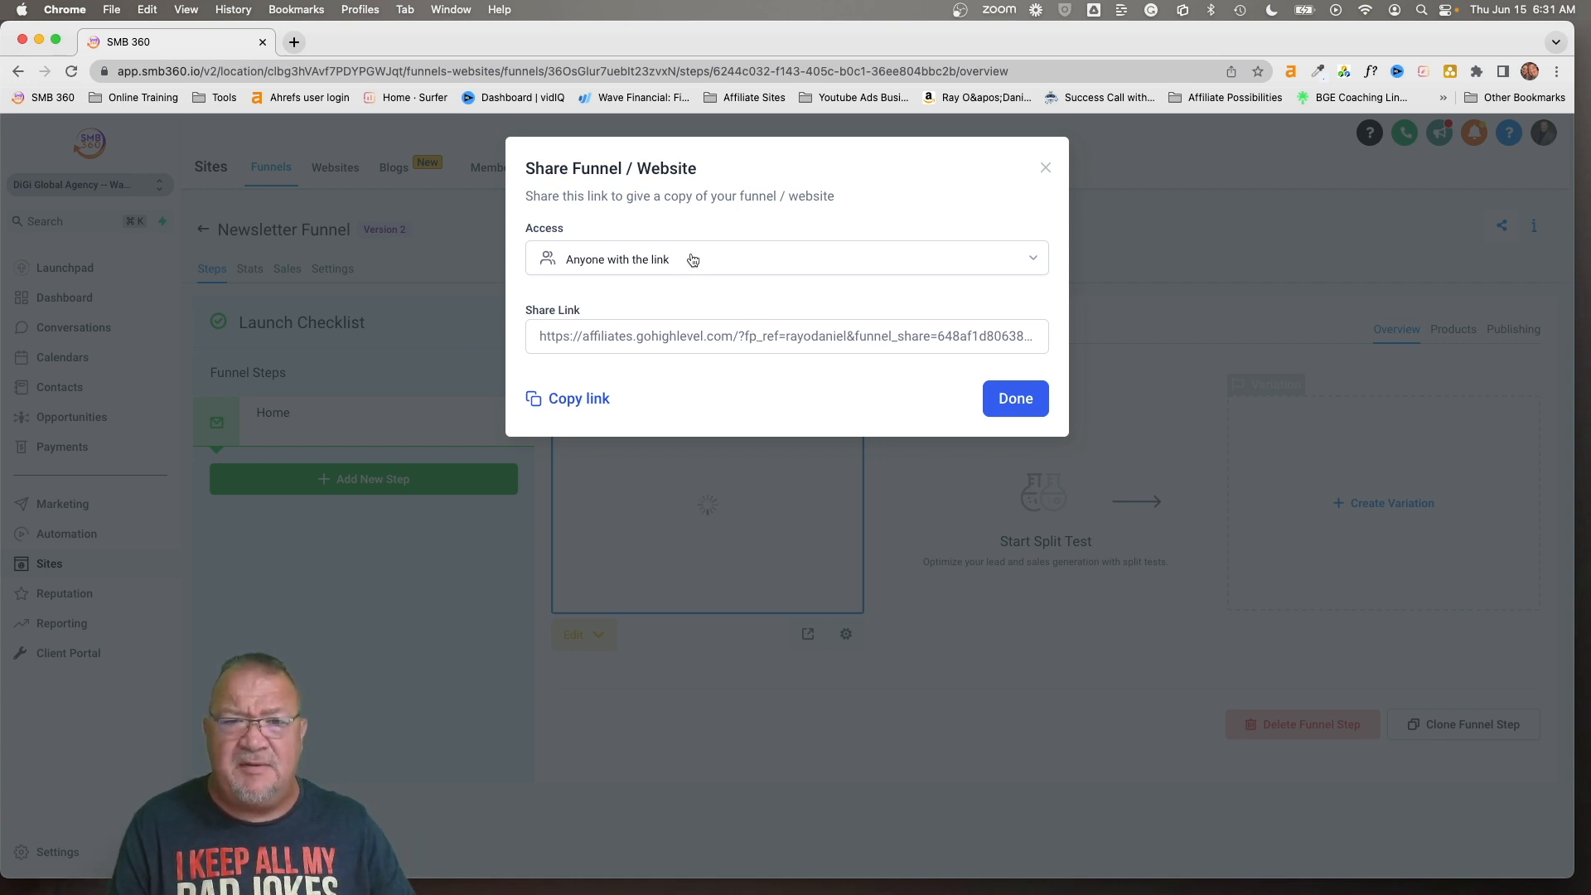
click(785, 259)
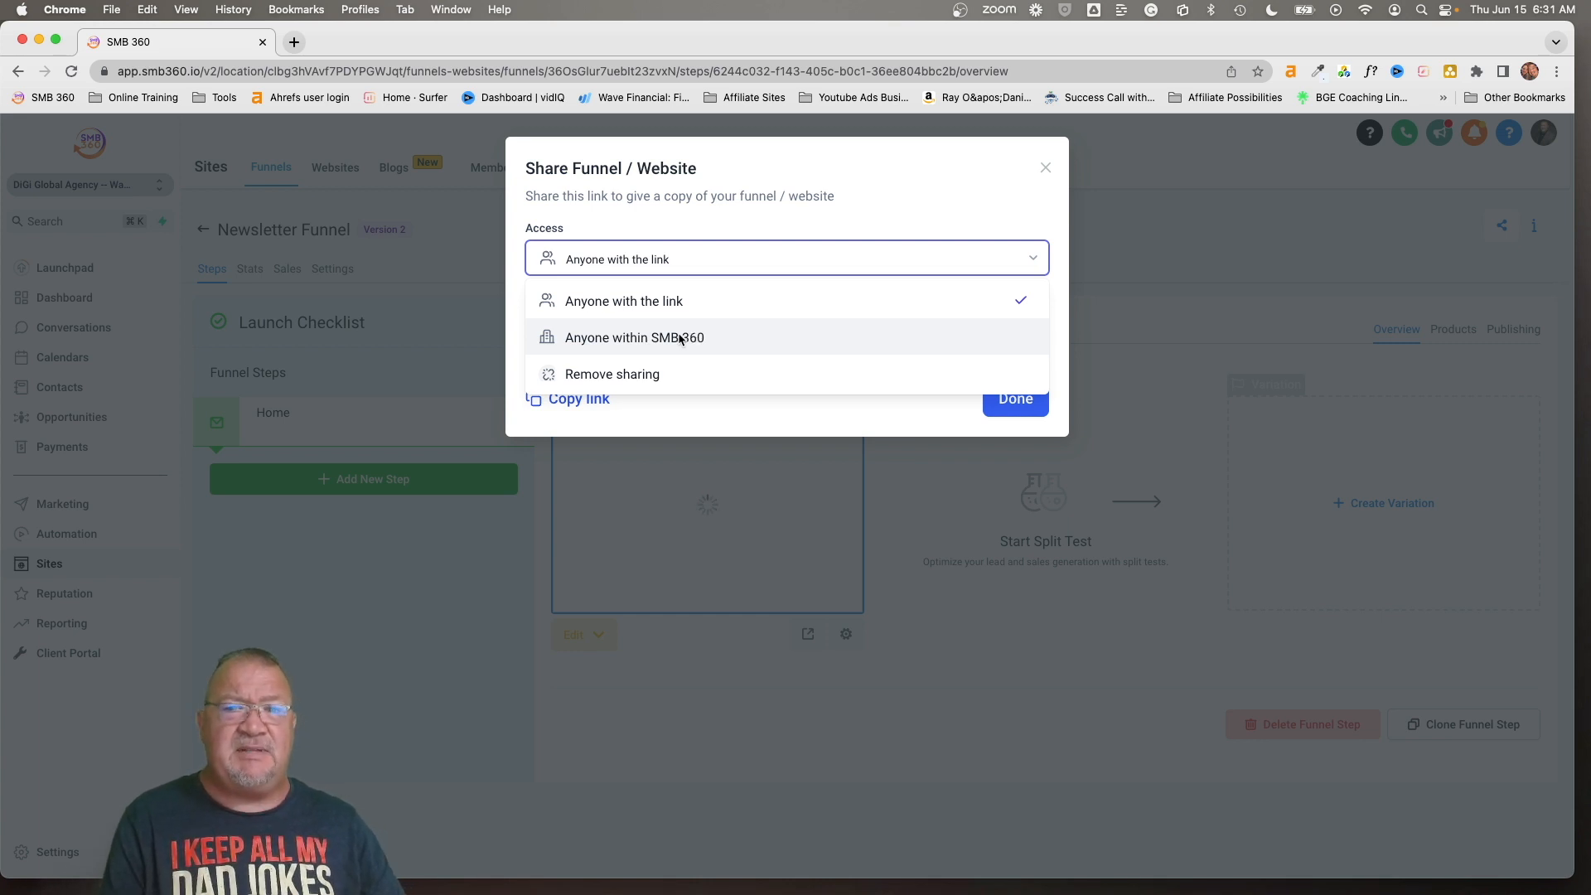
mouse_move(661, 343)
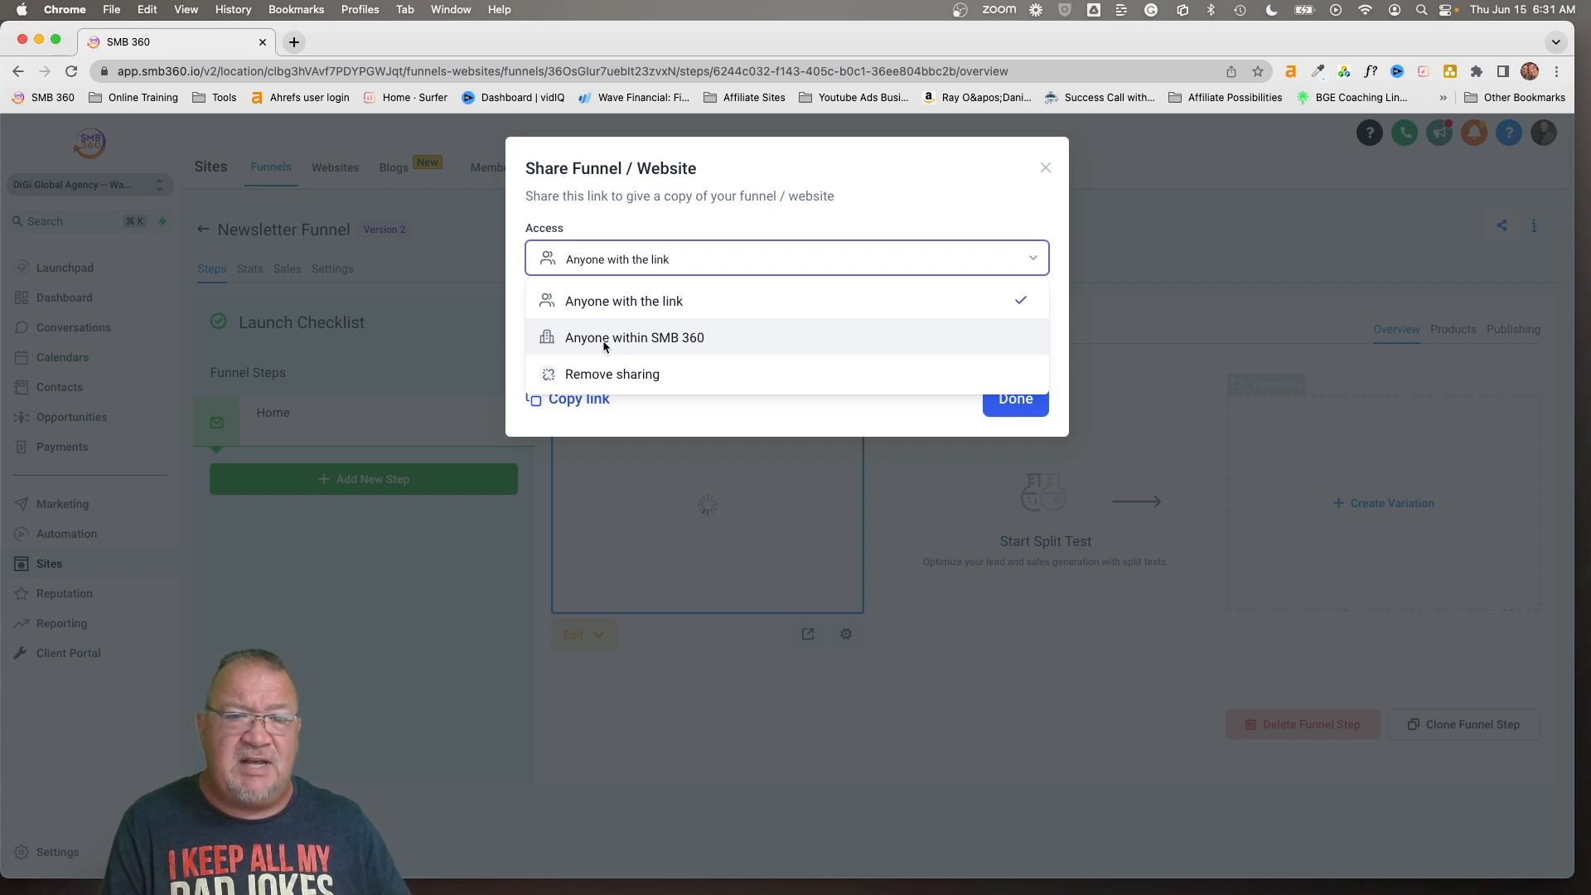
mouse_move(681, 347)
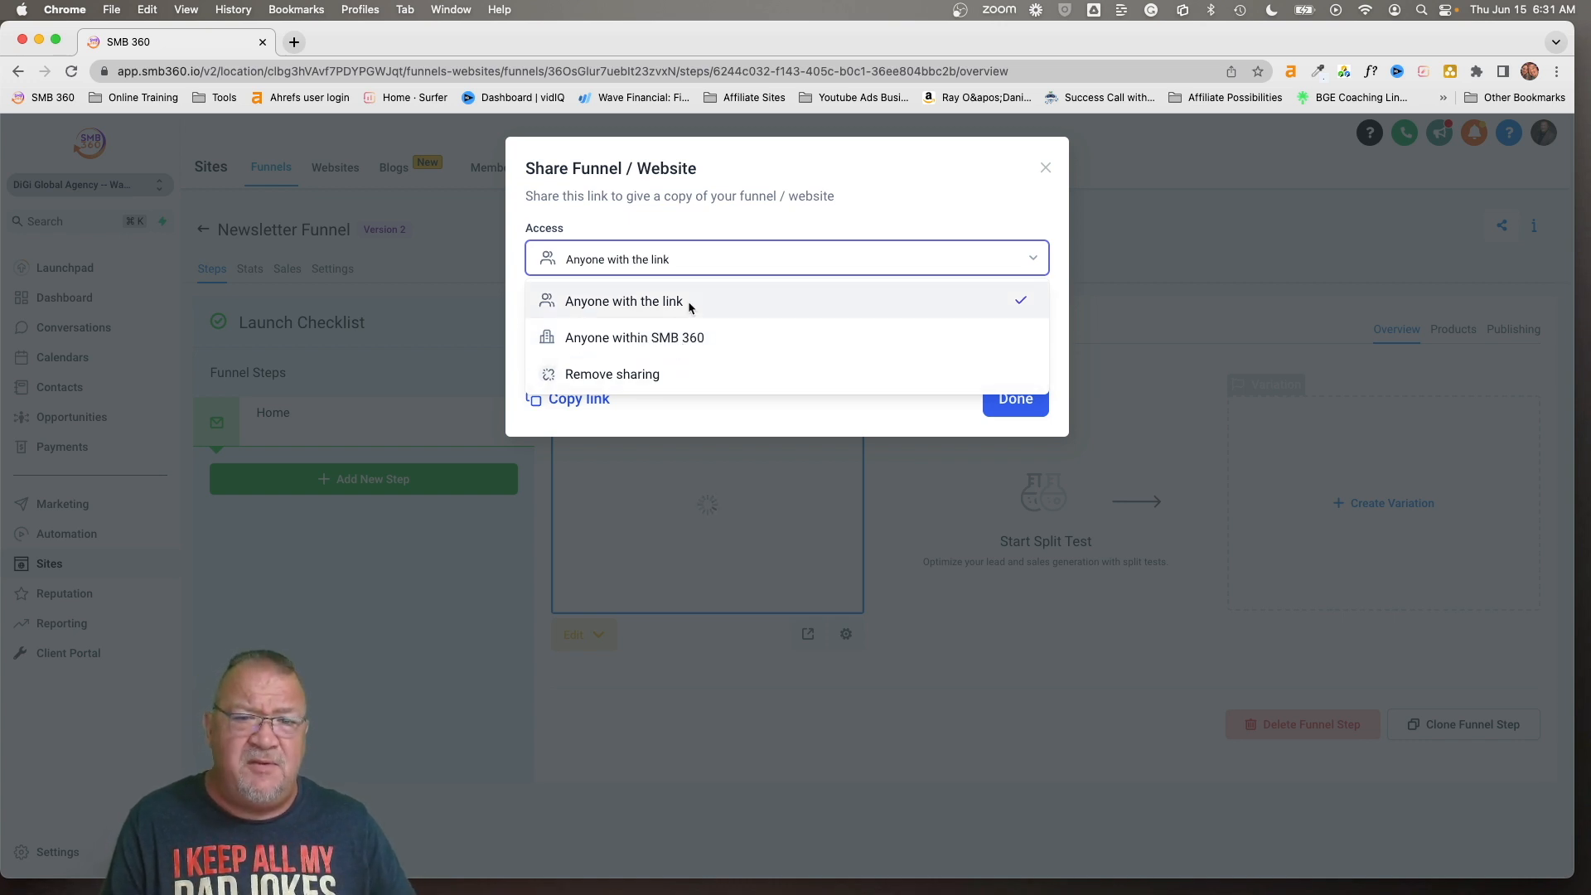
mouse_move(617, 382)
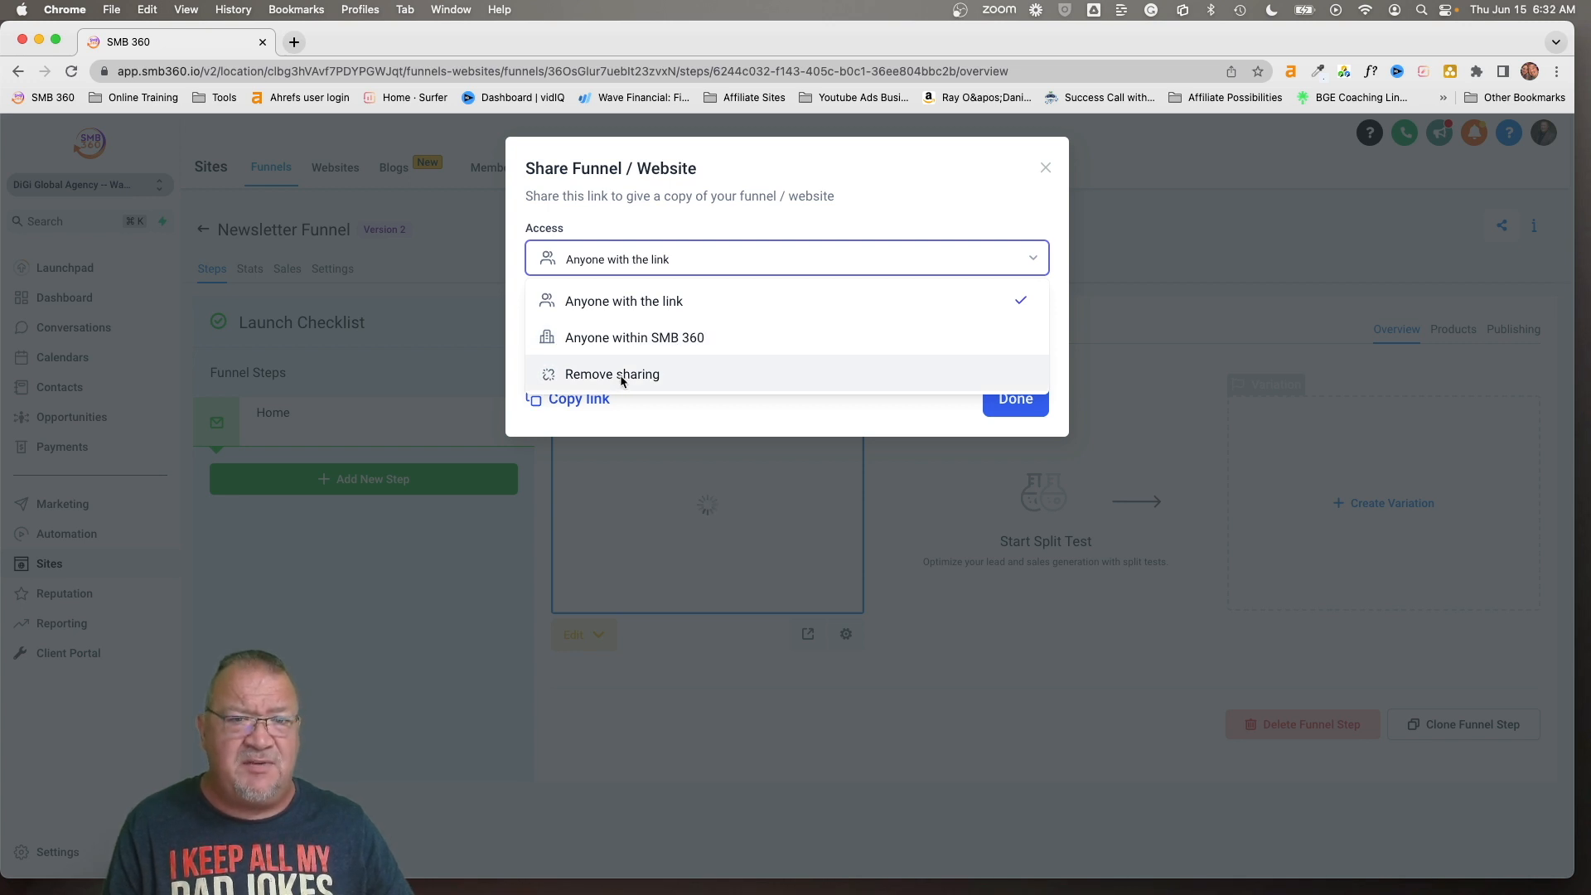
click(624, 300)
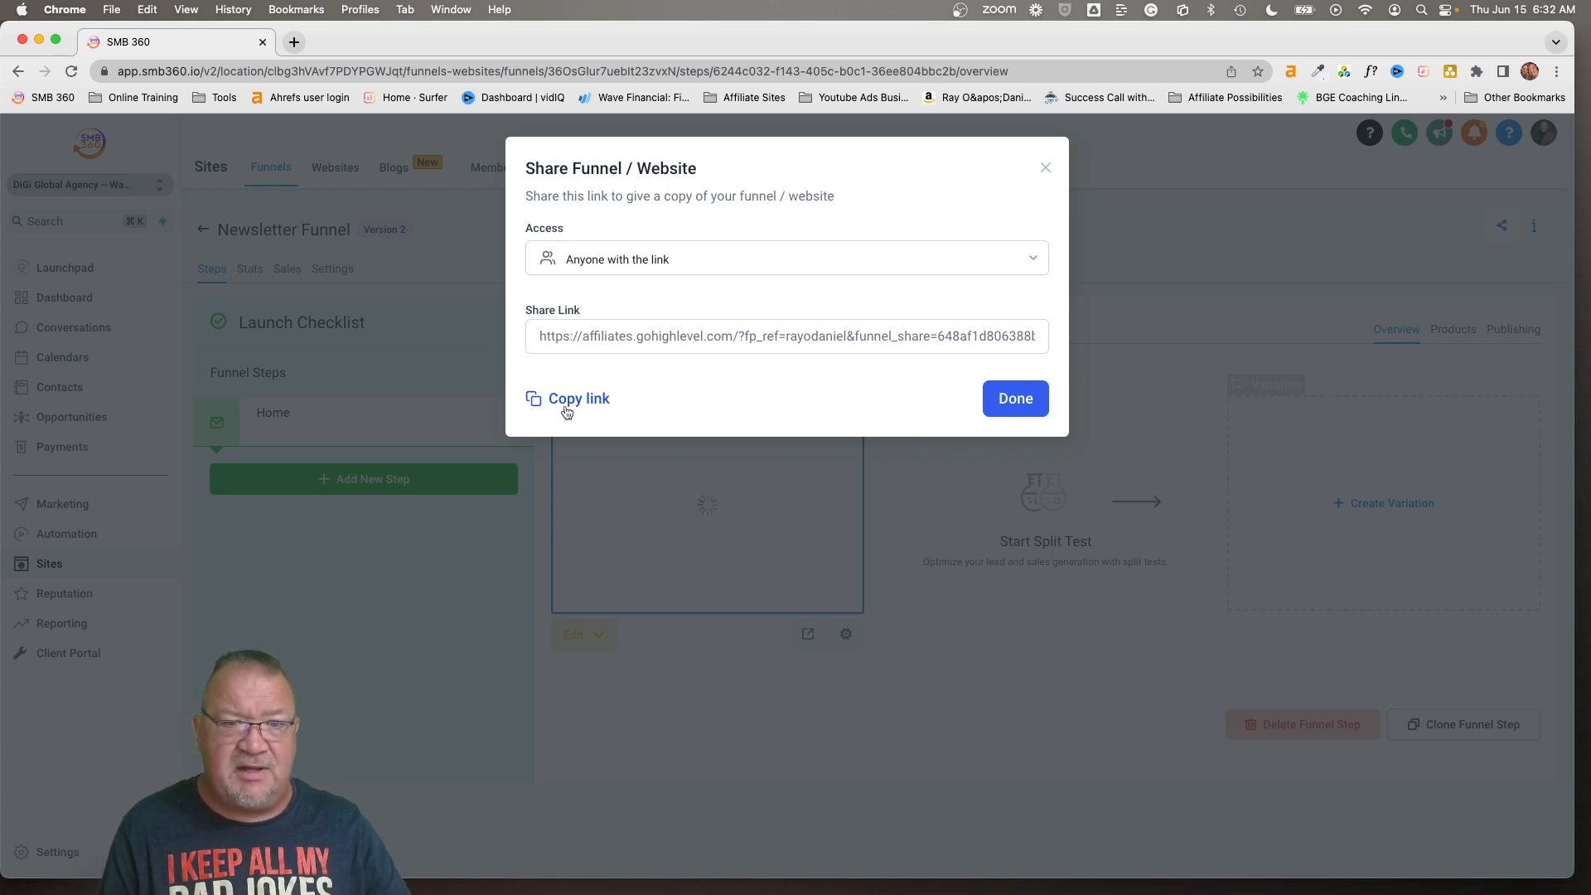
click(578, 398)
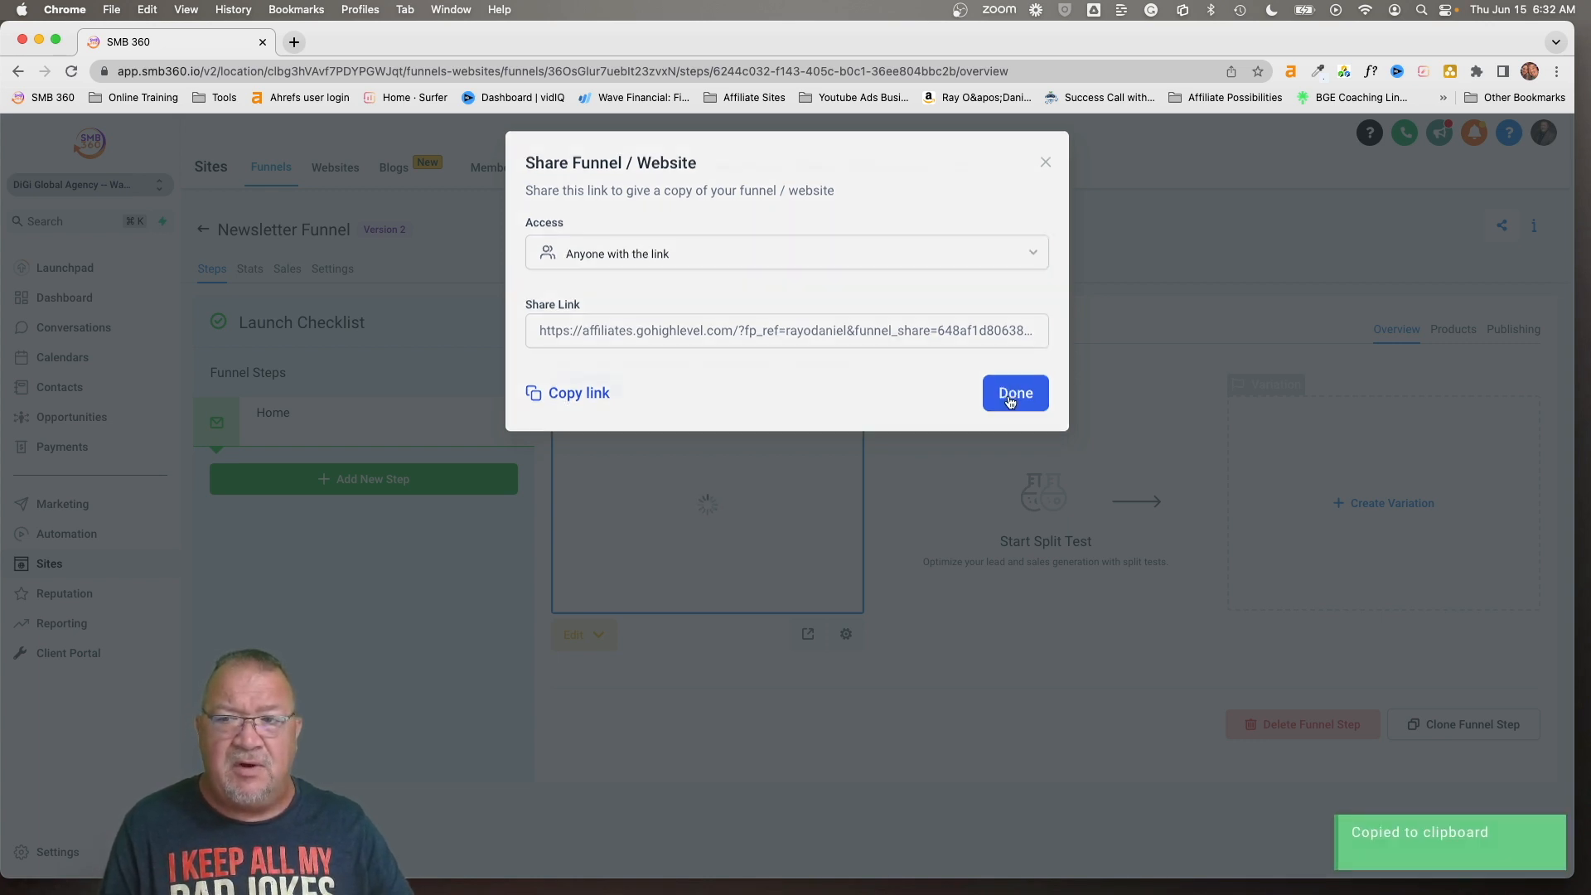
Finish sharing with Done and load the copied link in a new browser tab
click(1015, 393)
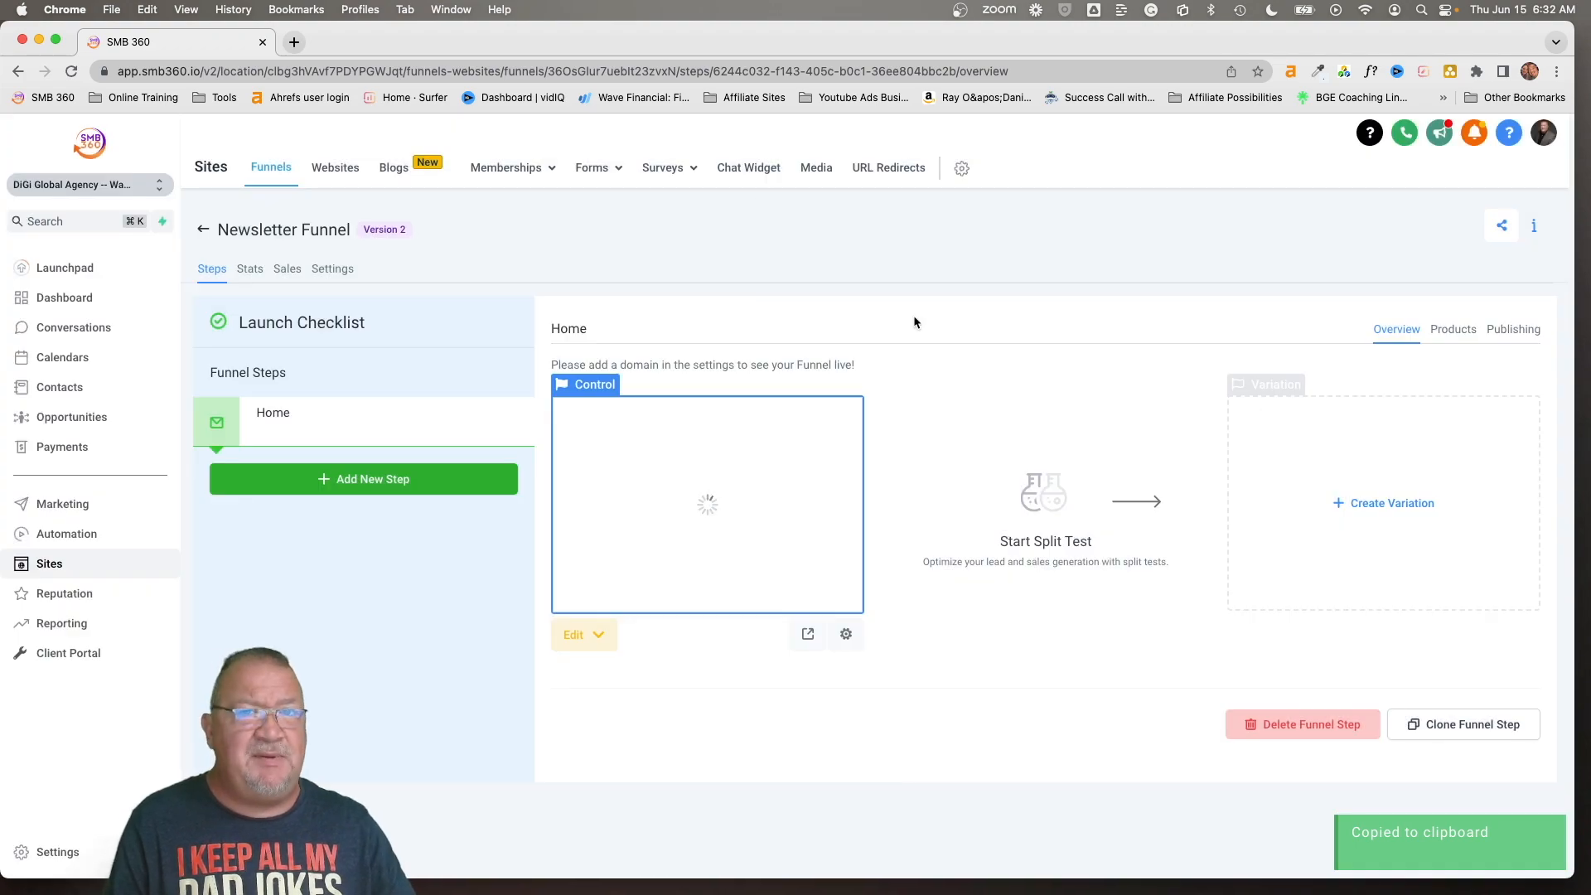
click(295, 42)
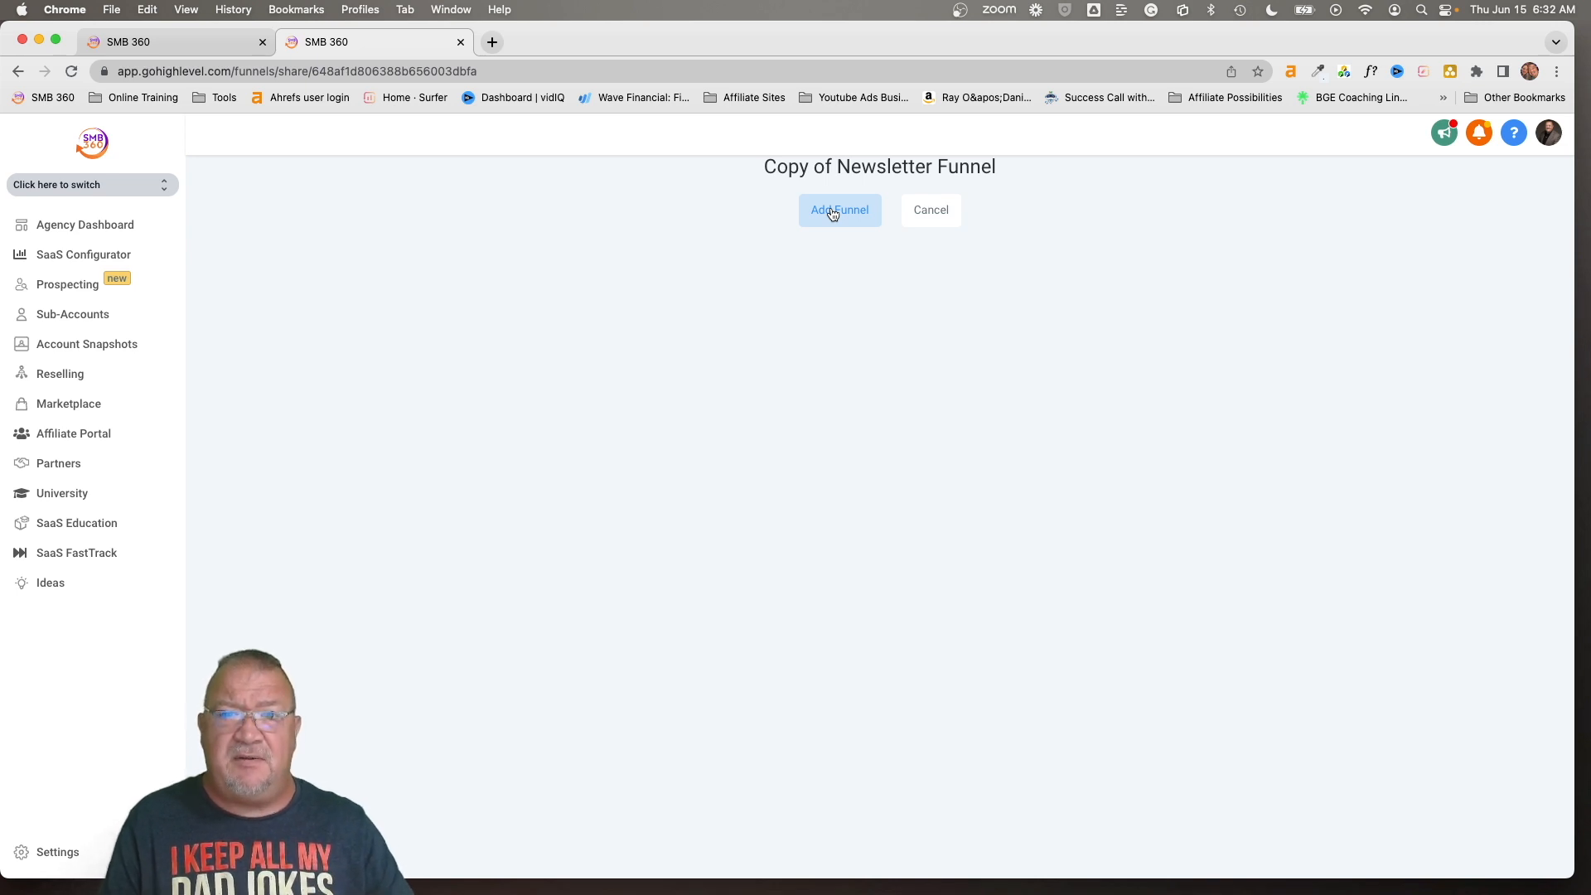
Add the shared funnel and choose Total Agency as the clone's destination location
click(839, 211)
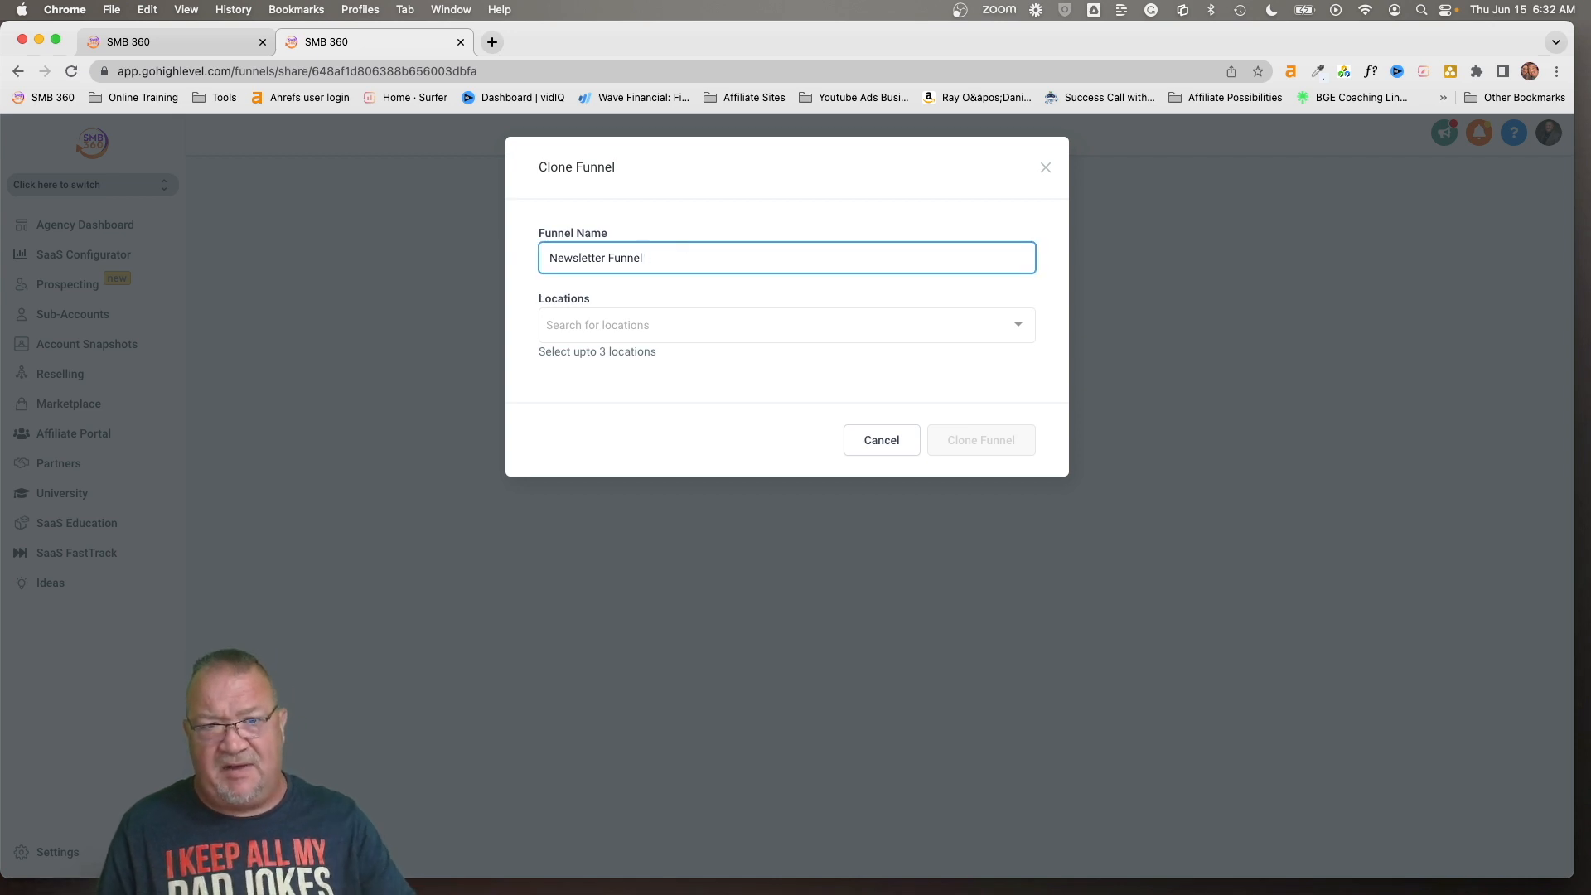
mouse_move(688, 327)
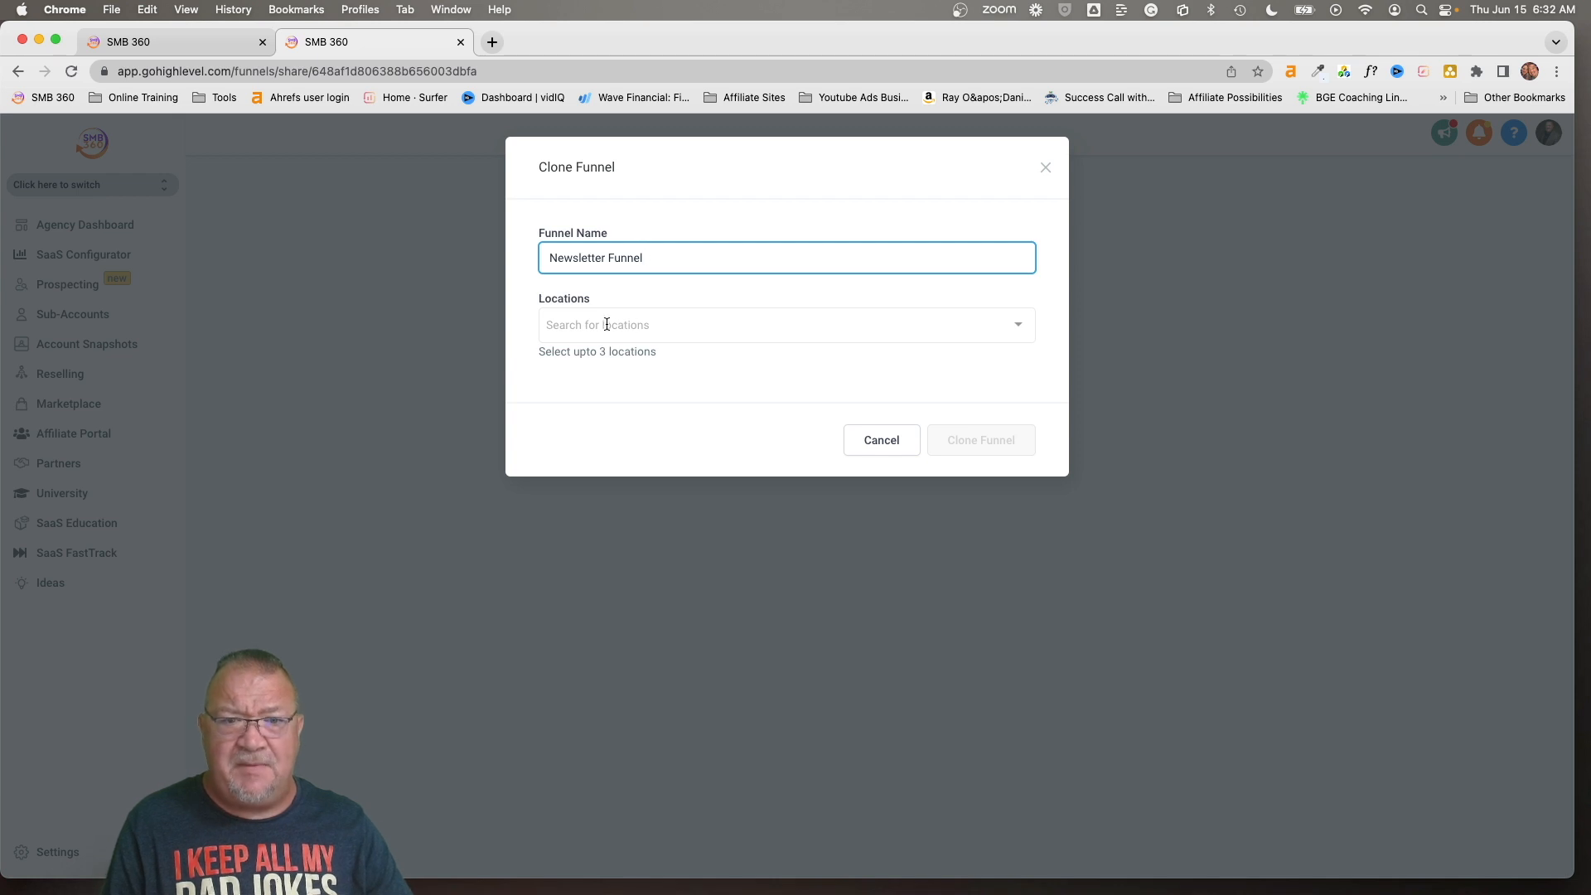
click(786, 324)
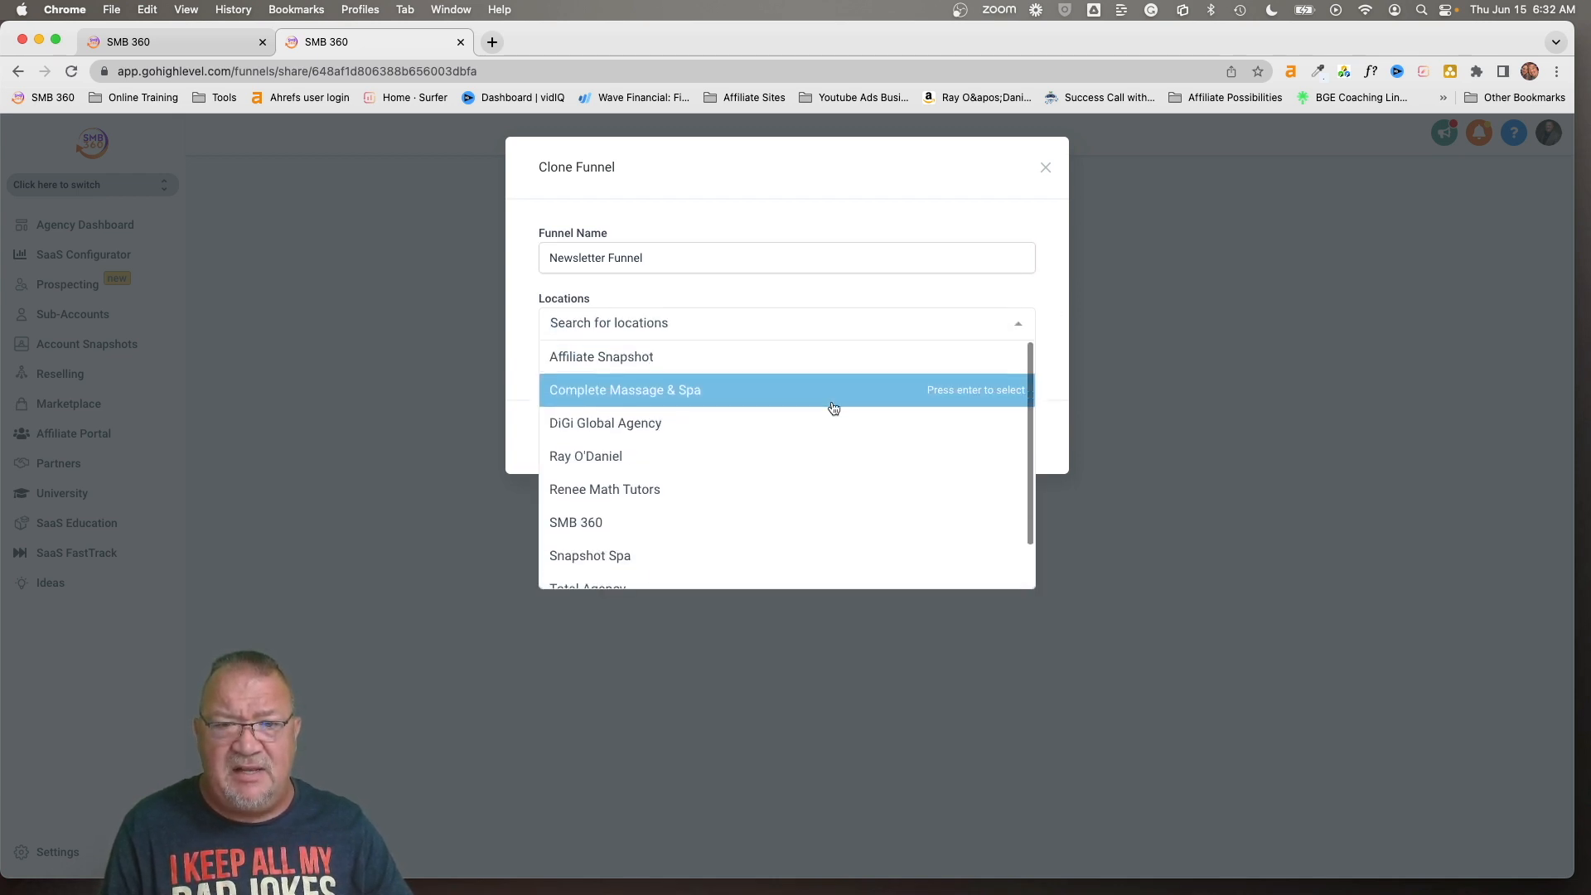
mouse_move(737, 464)
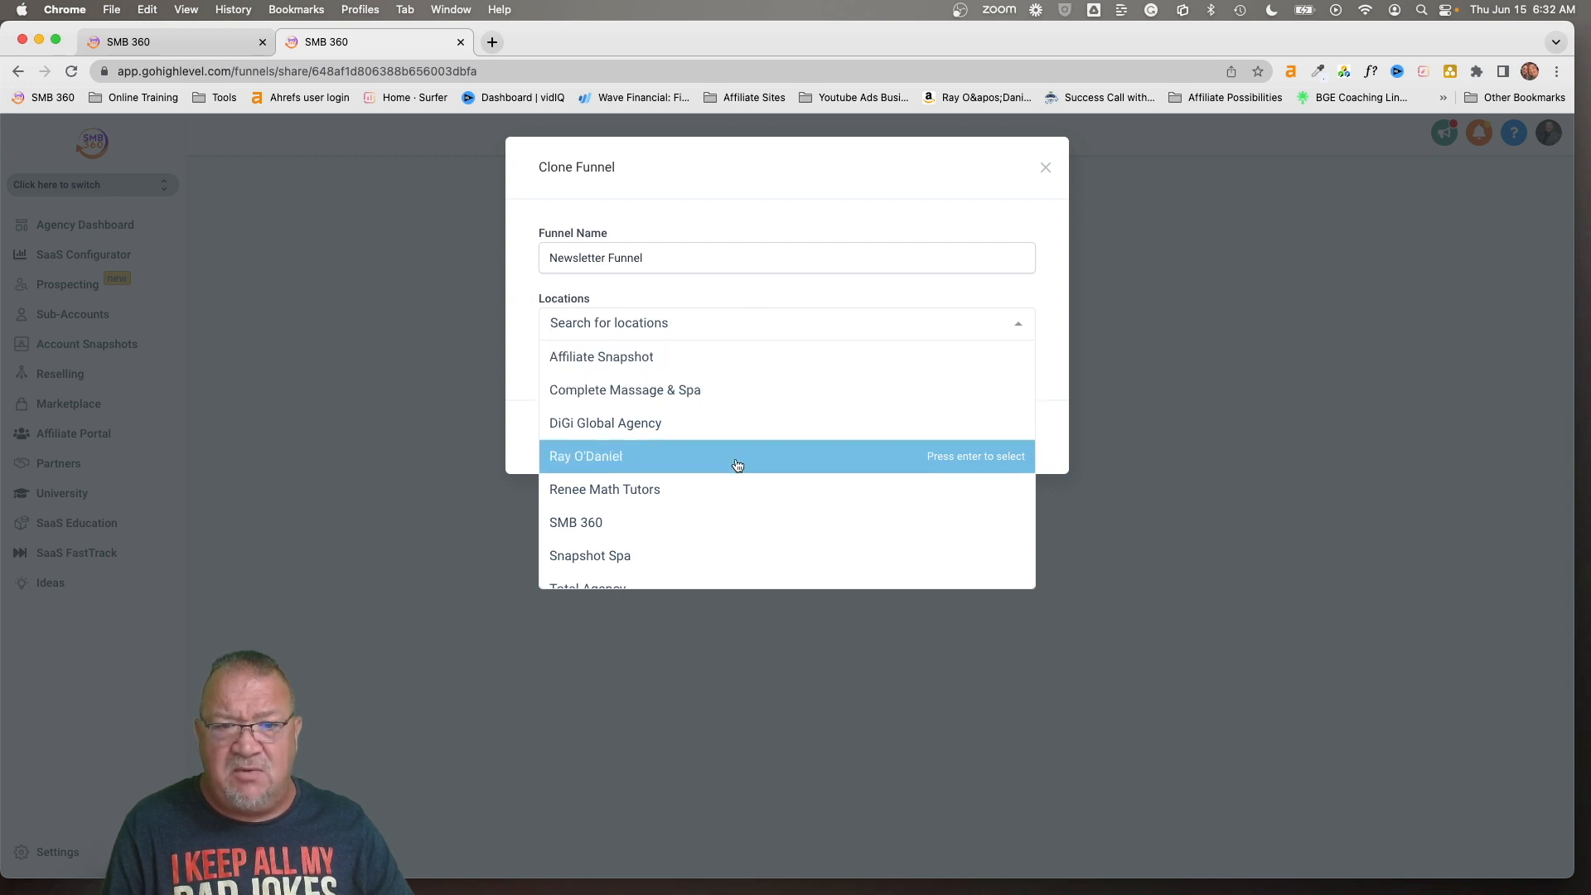
scroll(down, 3)
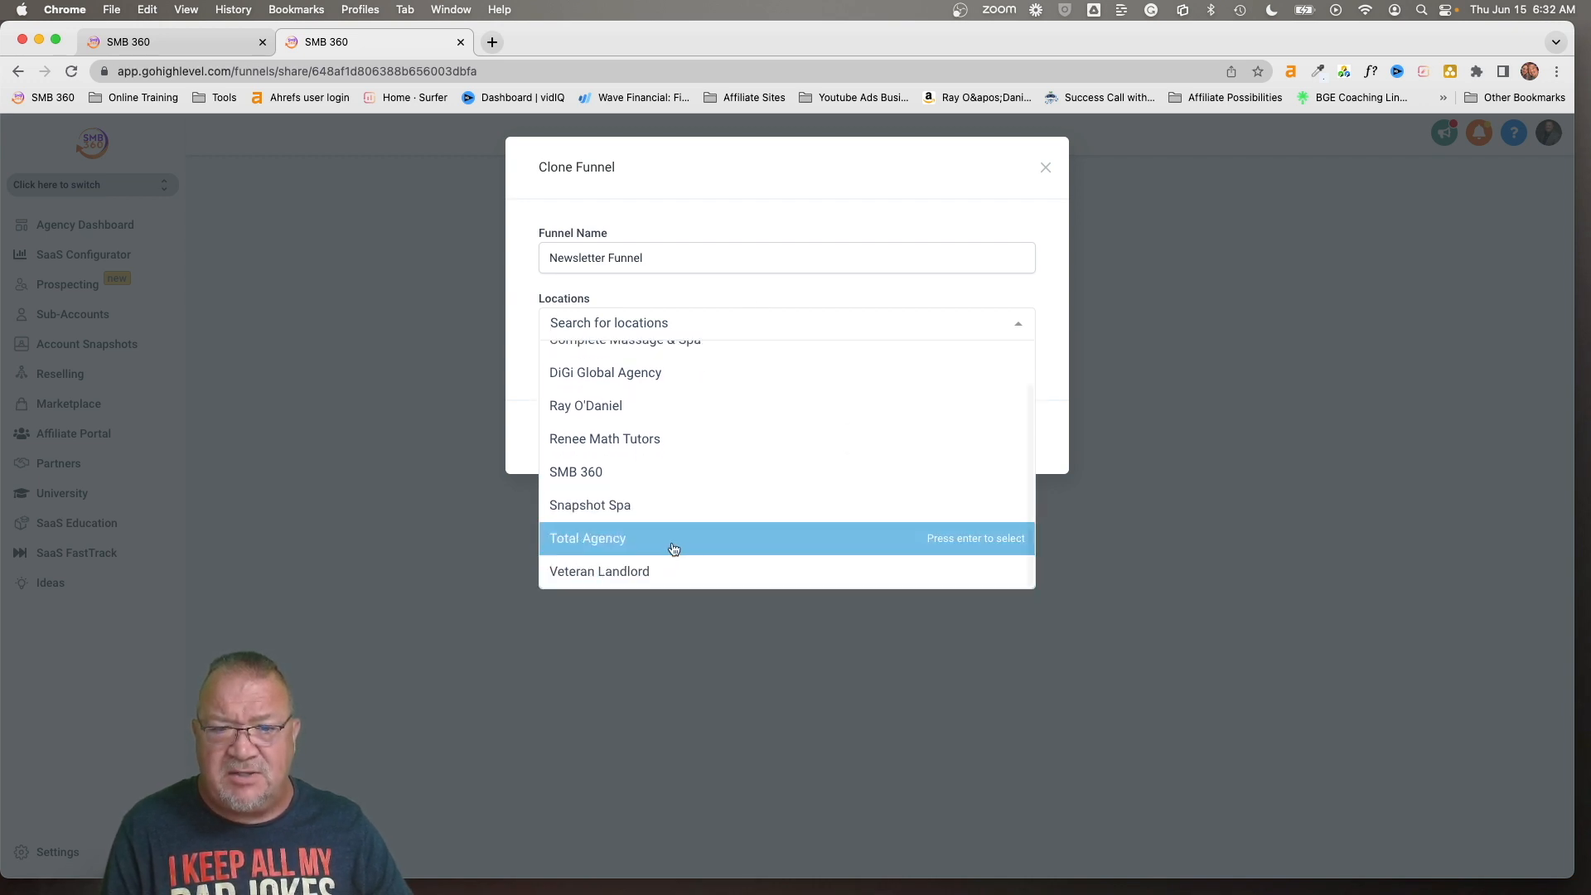
click(587, 537)
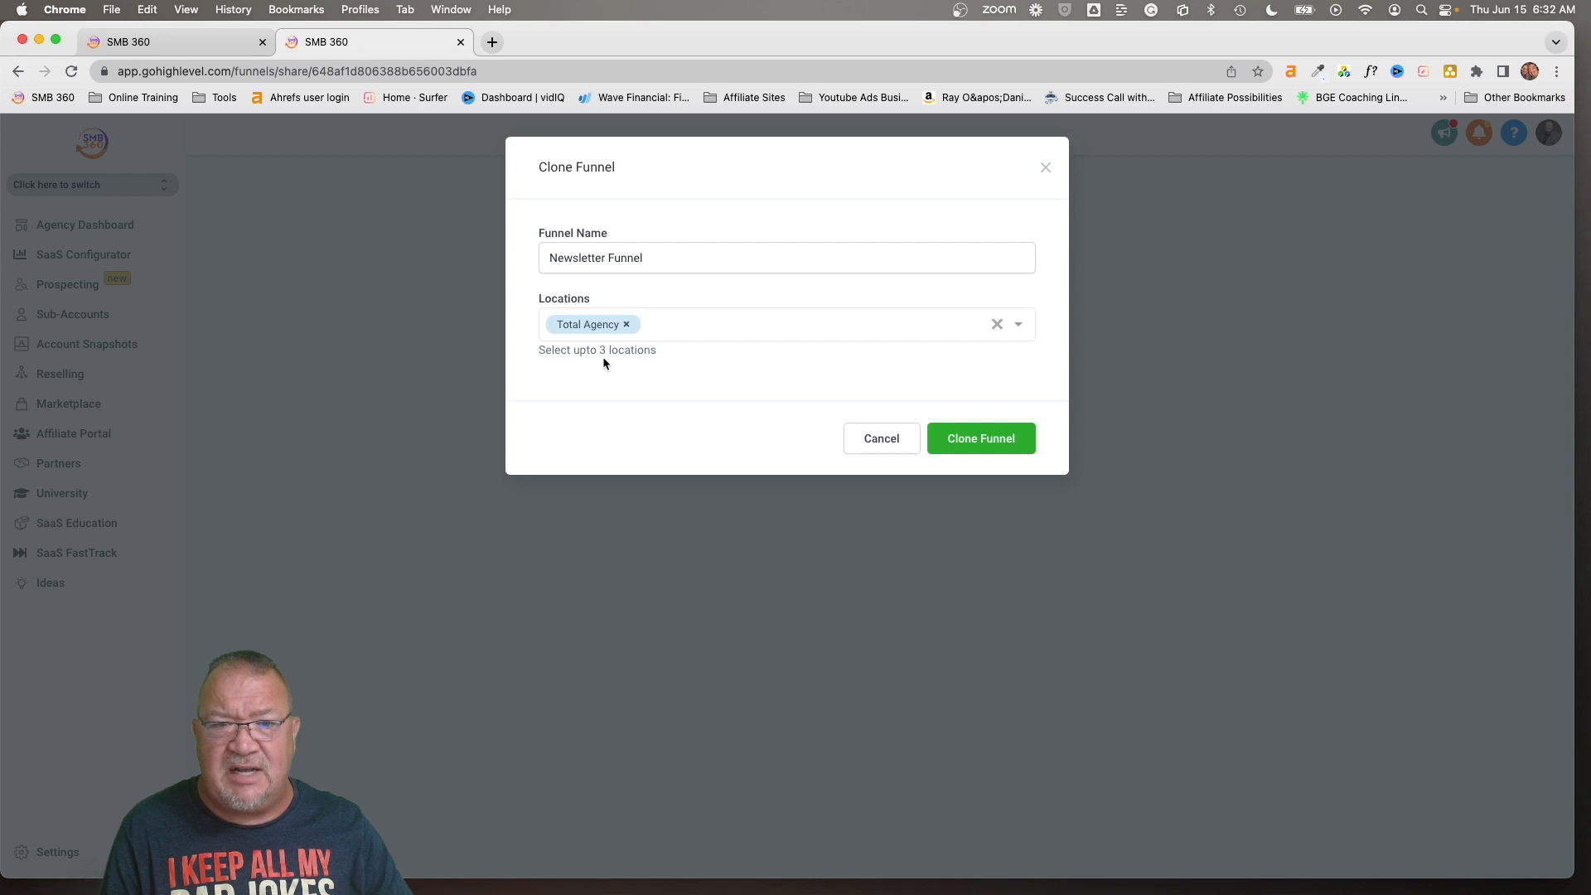
mouse_move(645, 368)
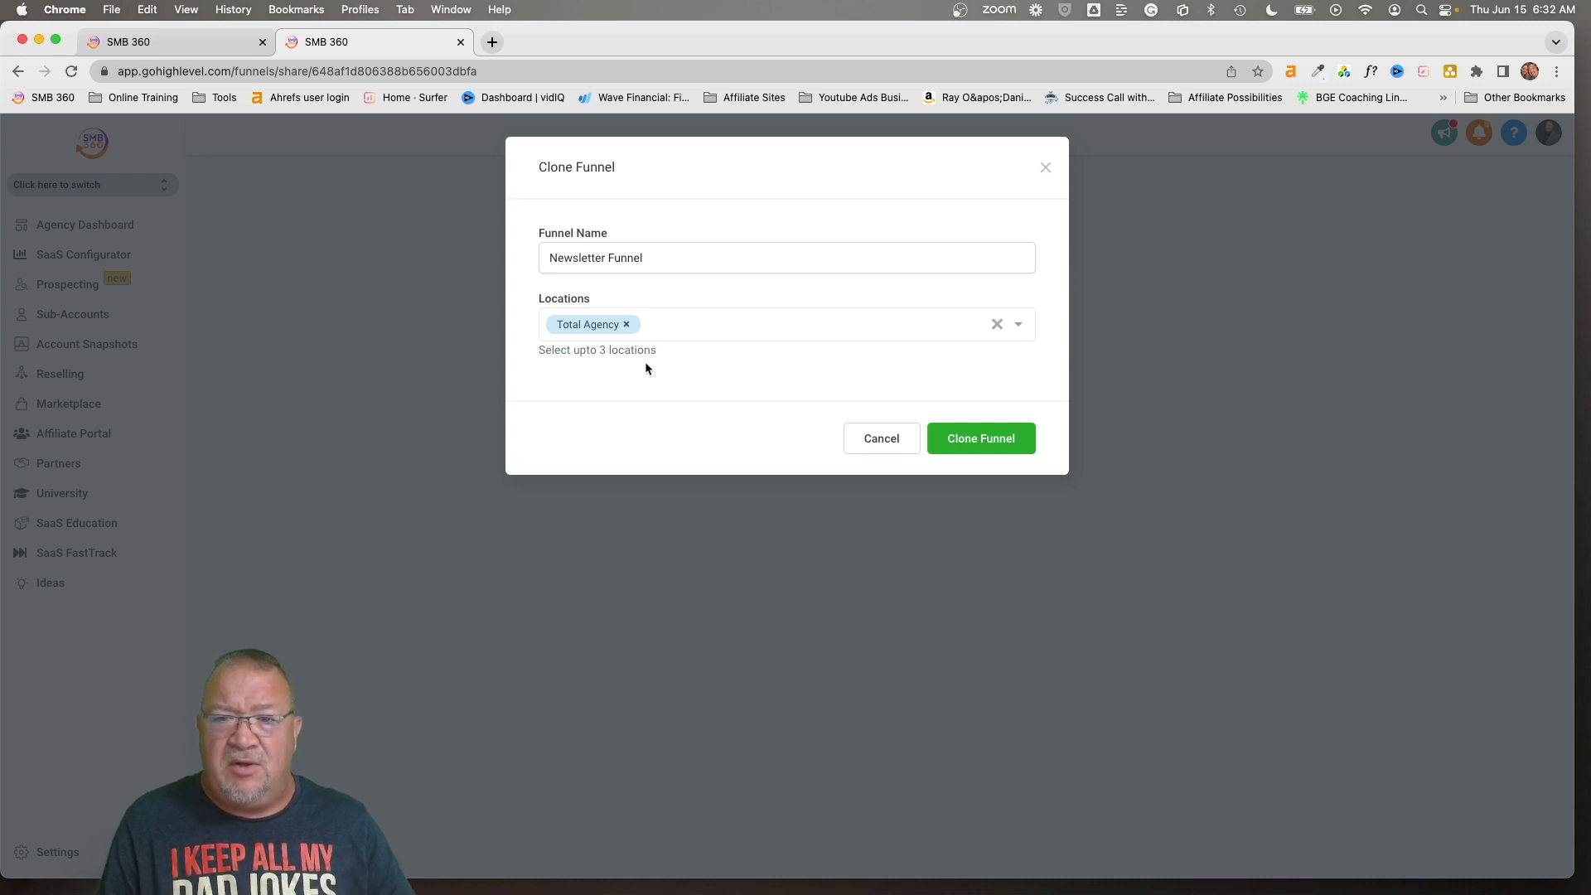
click(980, 438)
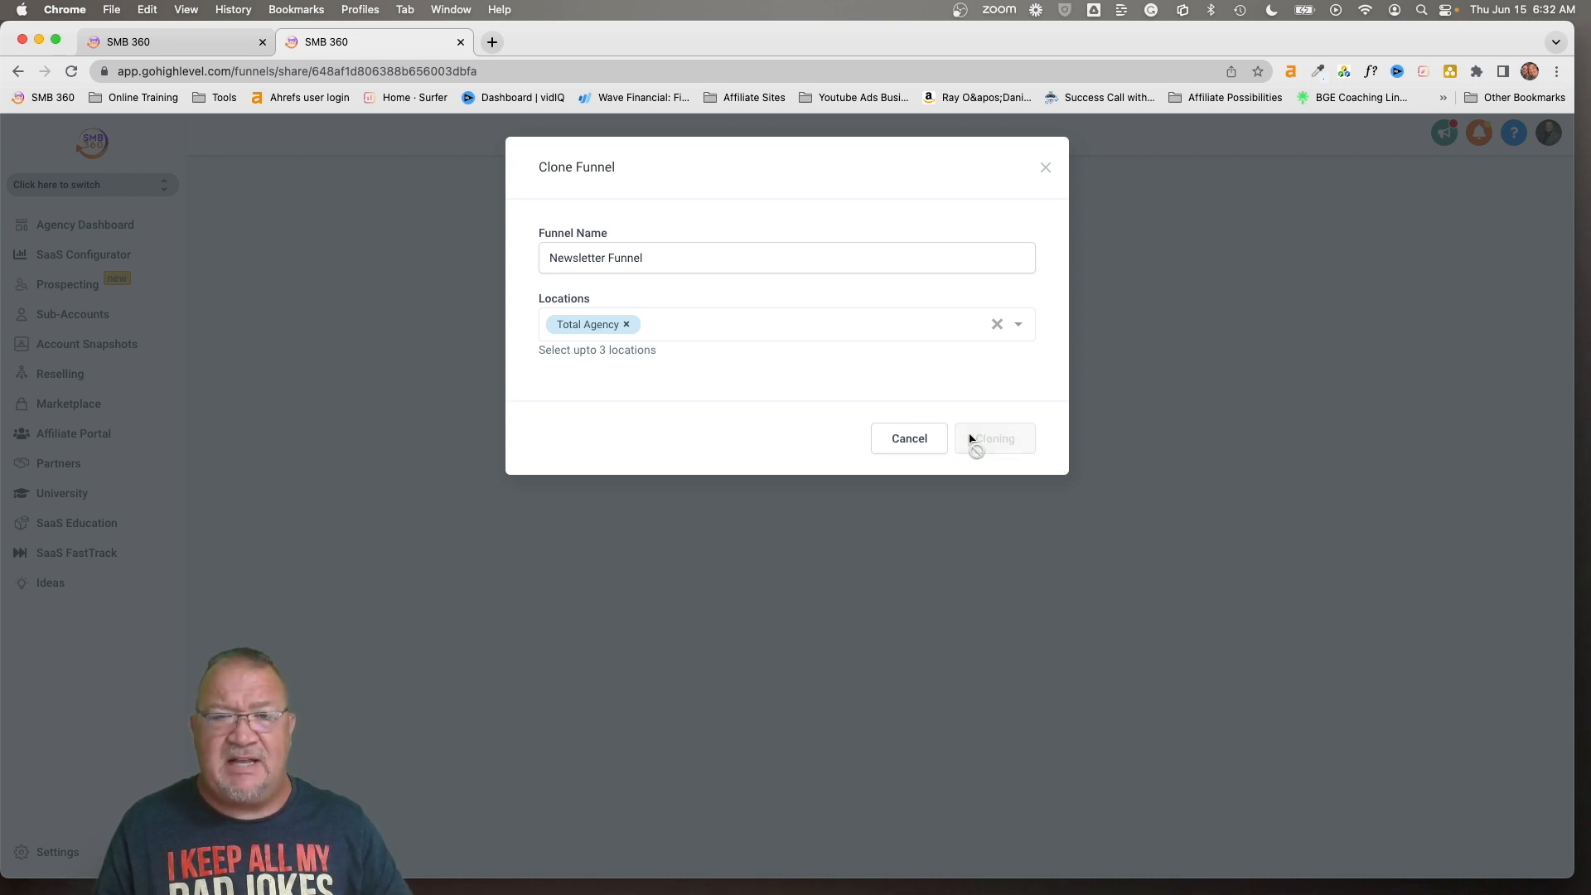
Clone the Newsletter Funnel into the Total Agency sub-account
click(993, 437)
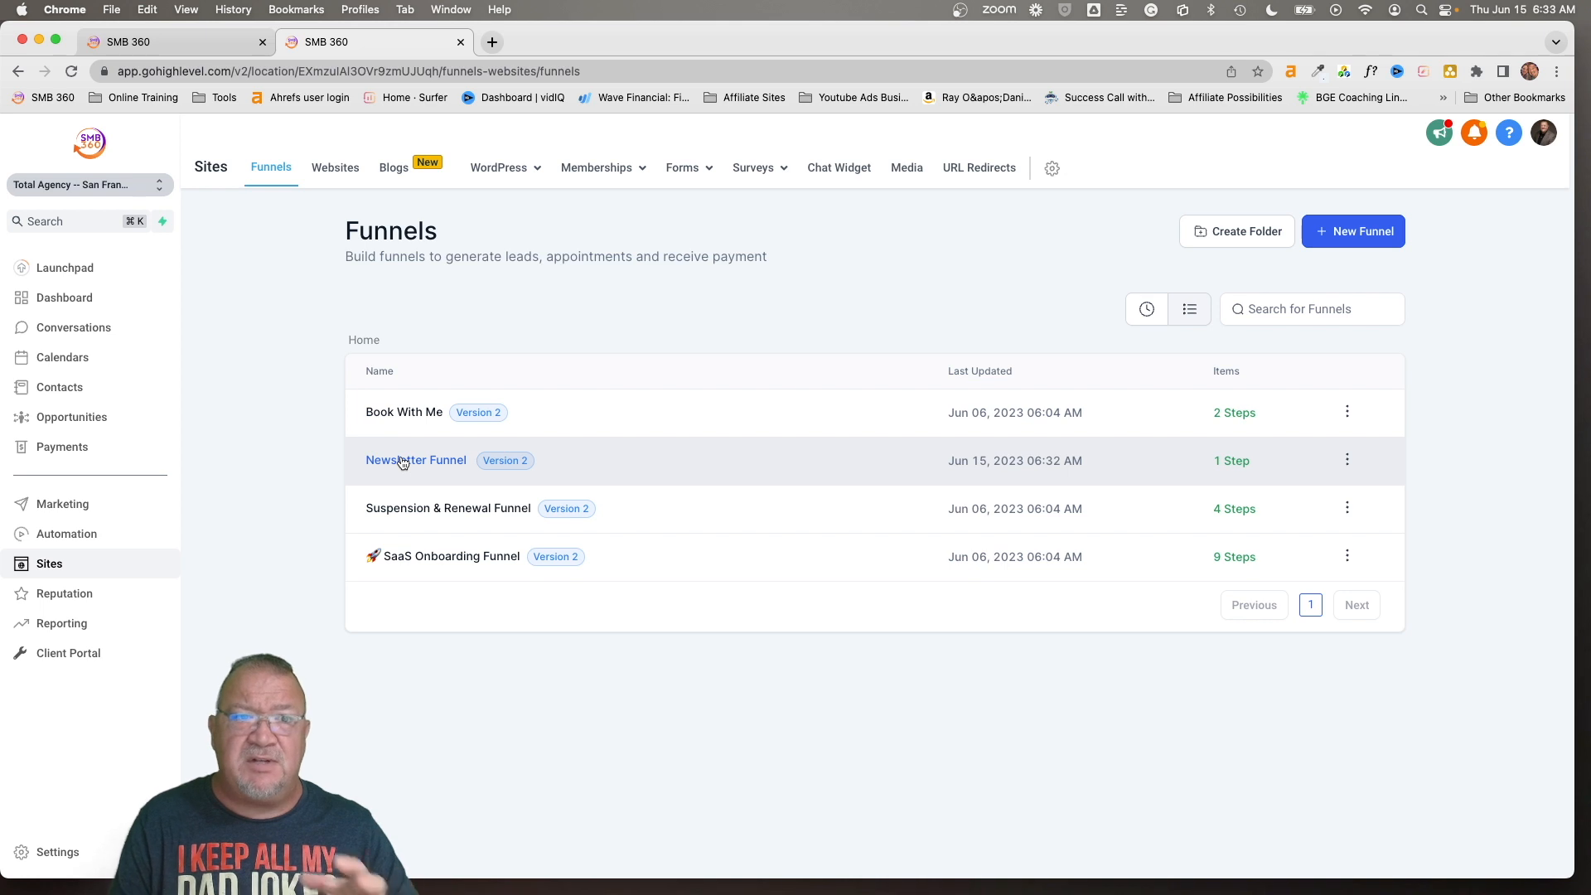
mouse_move(277, 204)
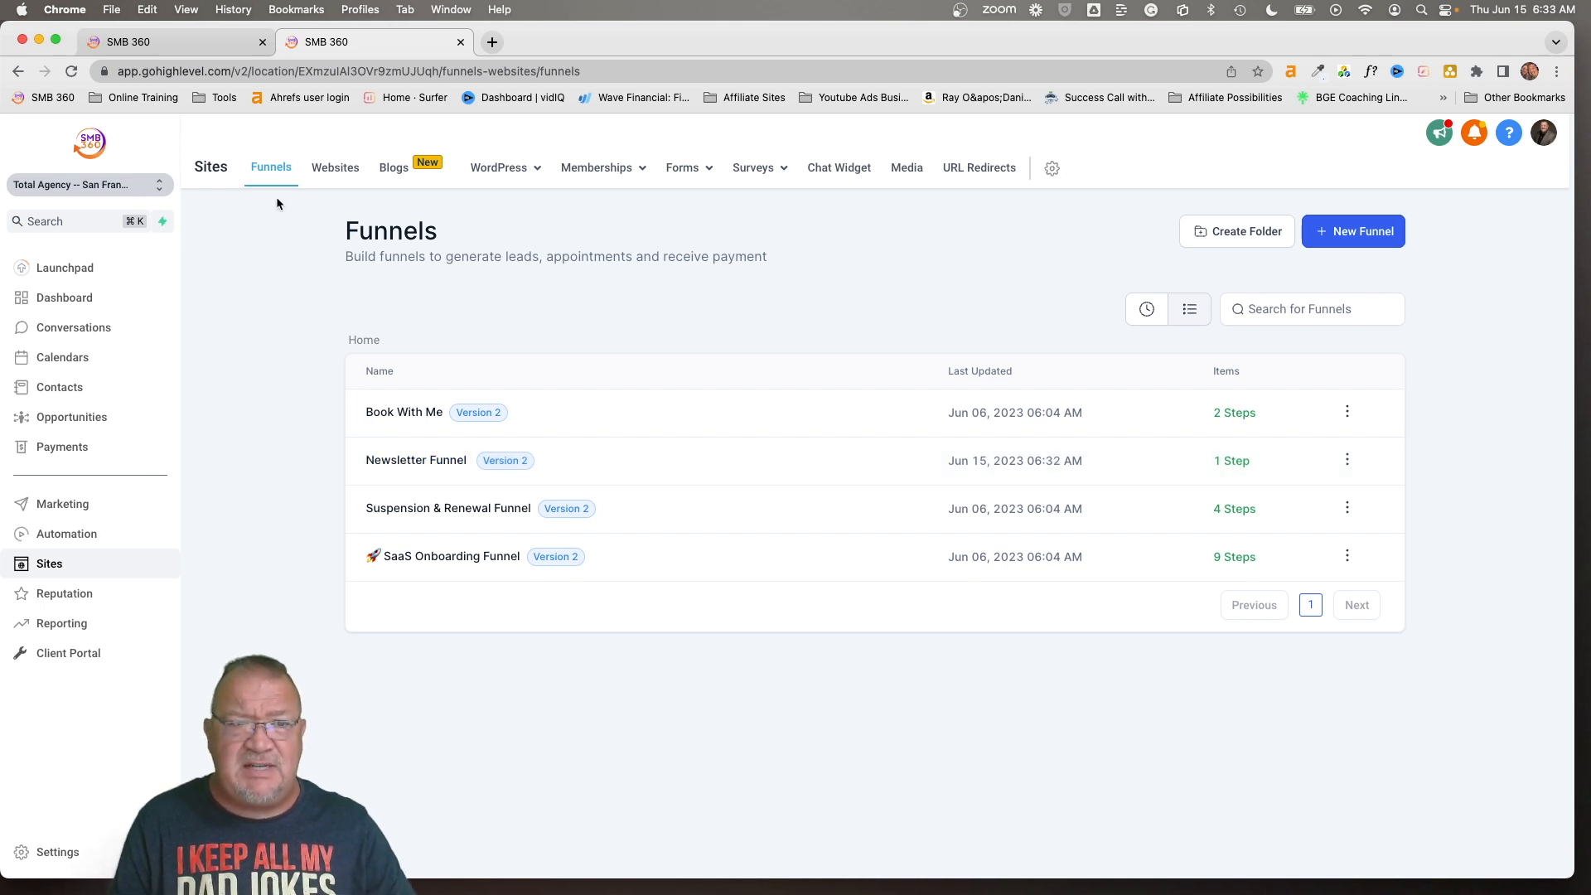
Open the LinkTree Page Templates website, view its share dialog, and close it
click(335, 168)
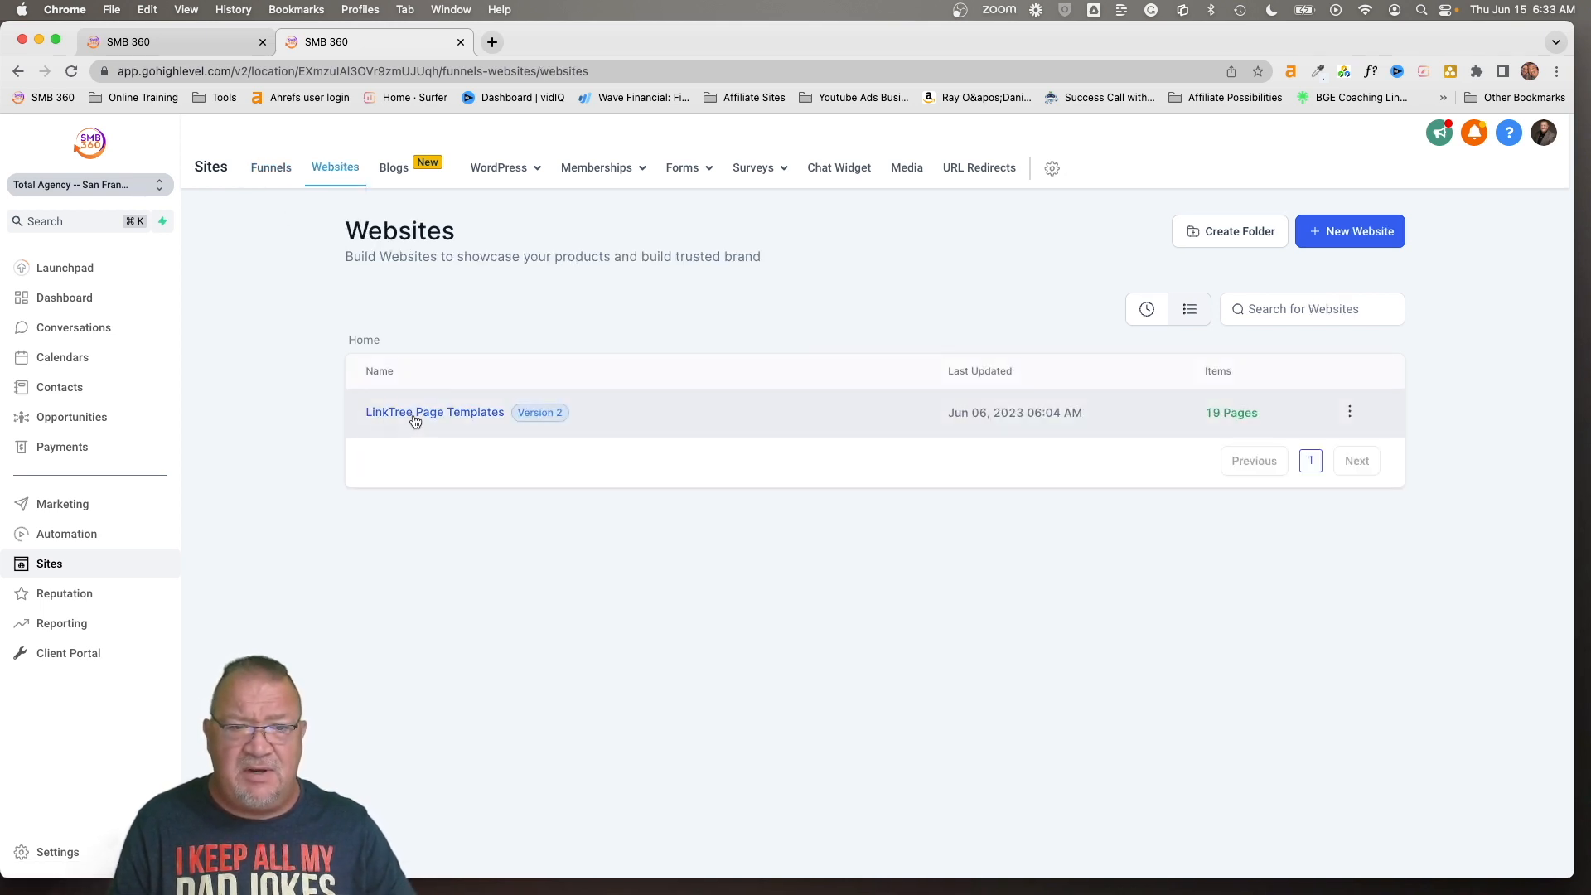
click(435, 413)
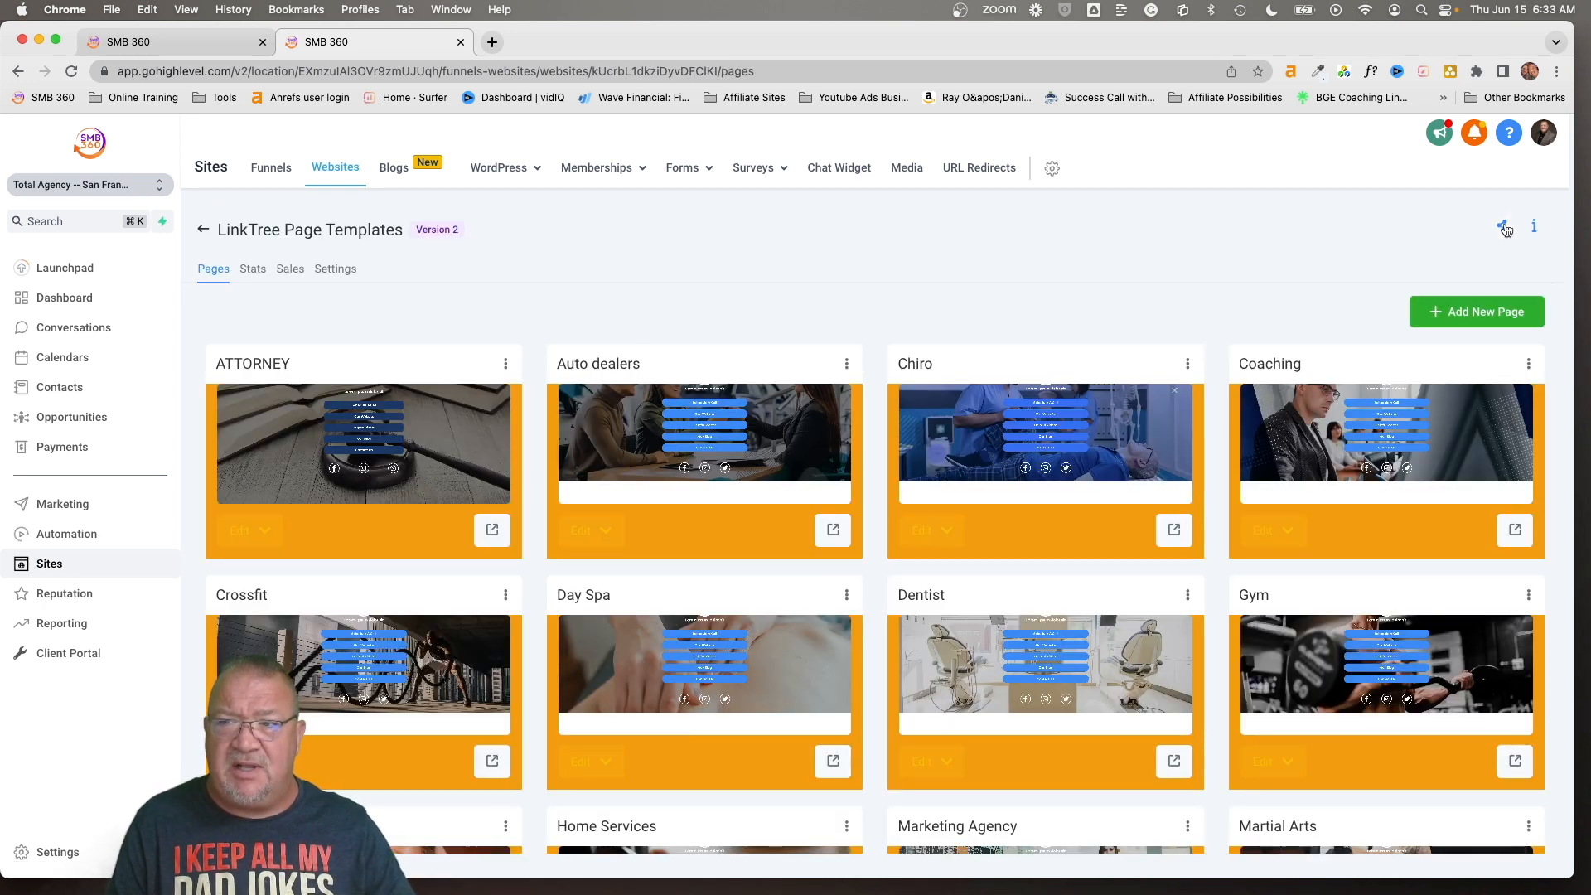
click(1504, 225)
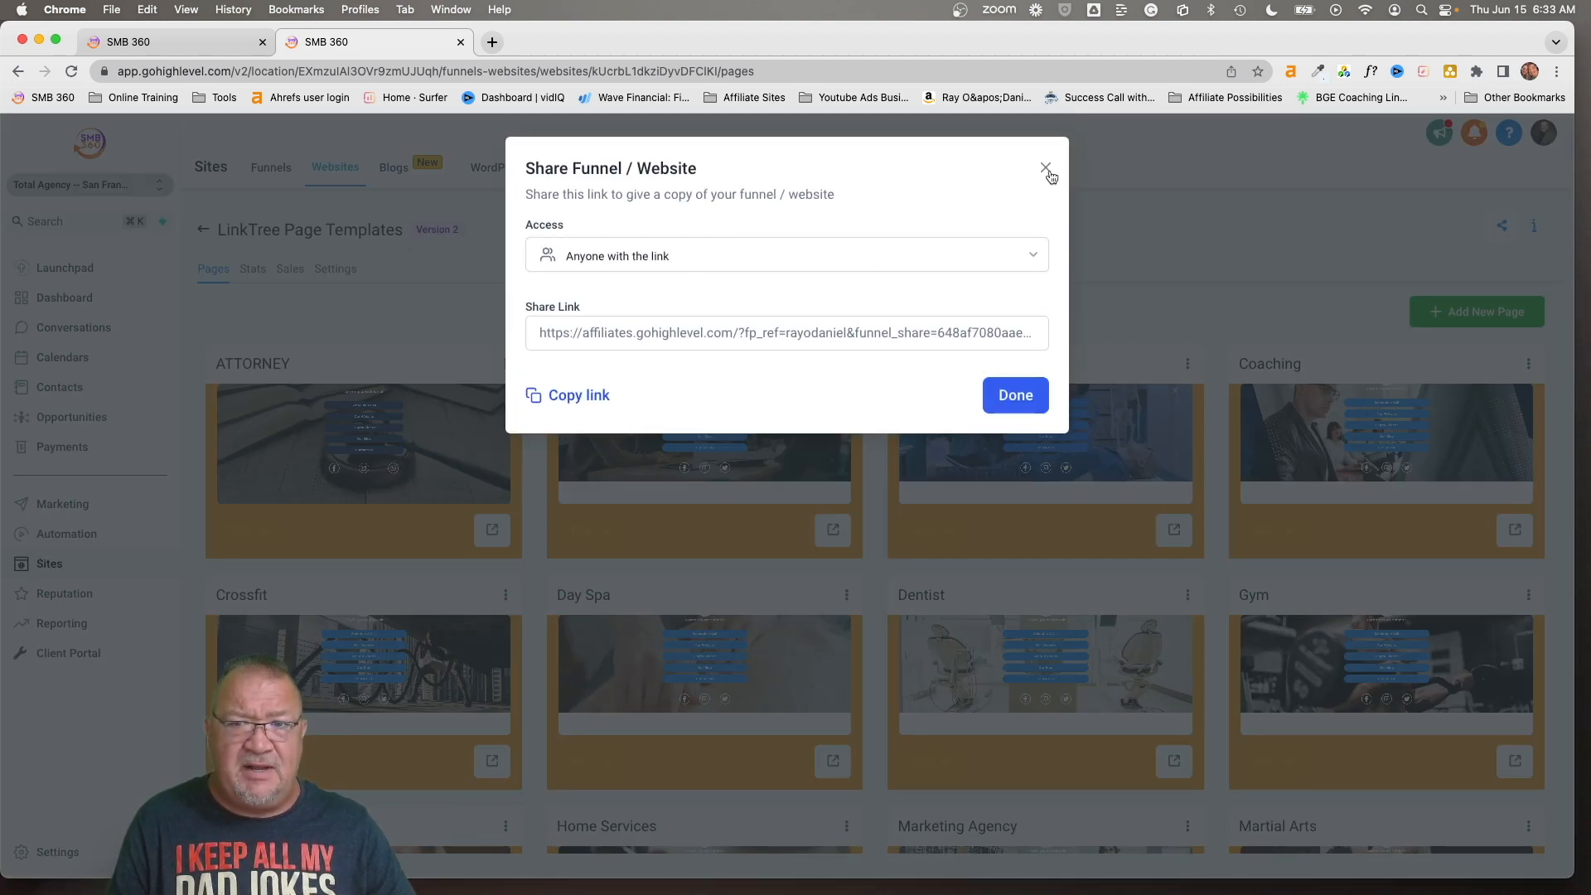
click(1048, 167)
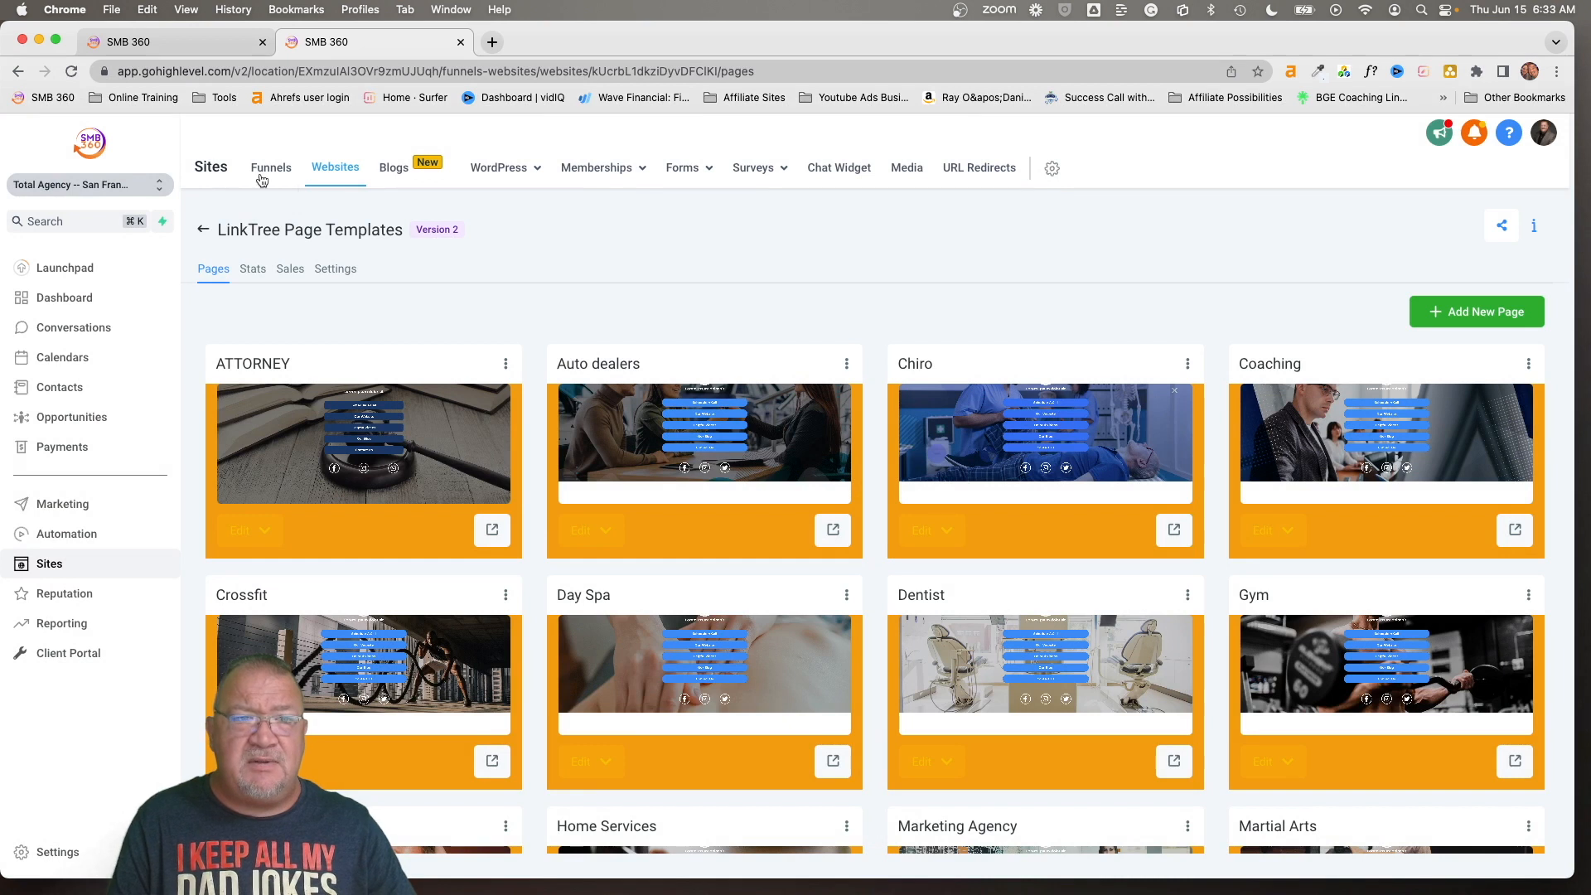
Return to the Total Agency Funnels list showing the cloned Newsletter Funnel
click(271, 168)
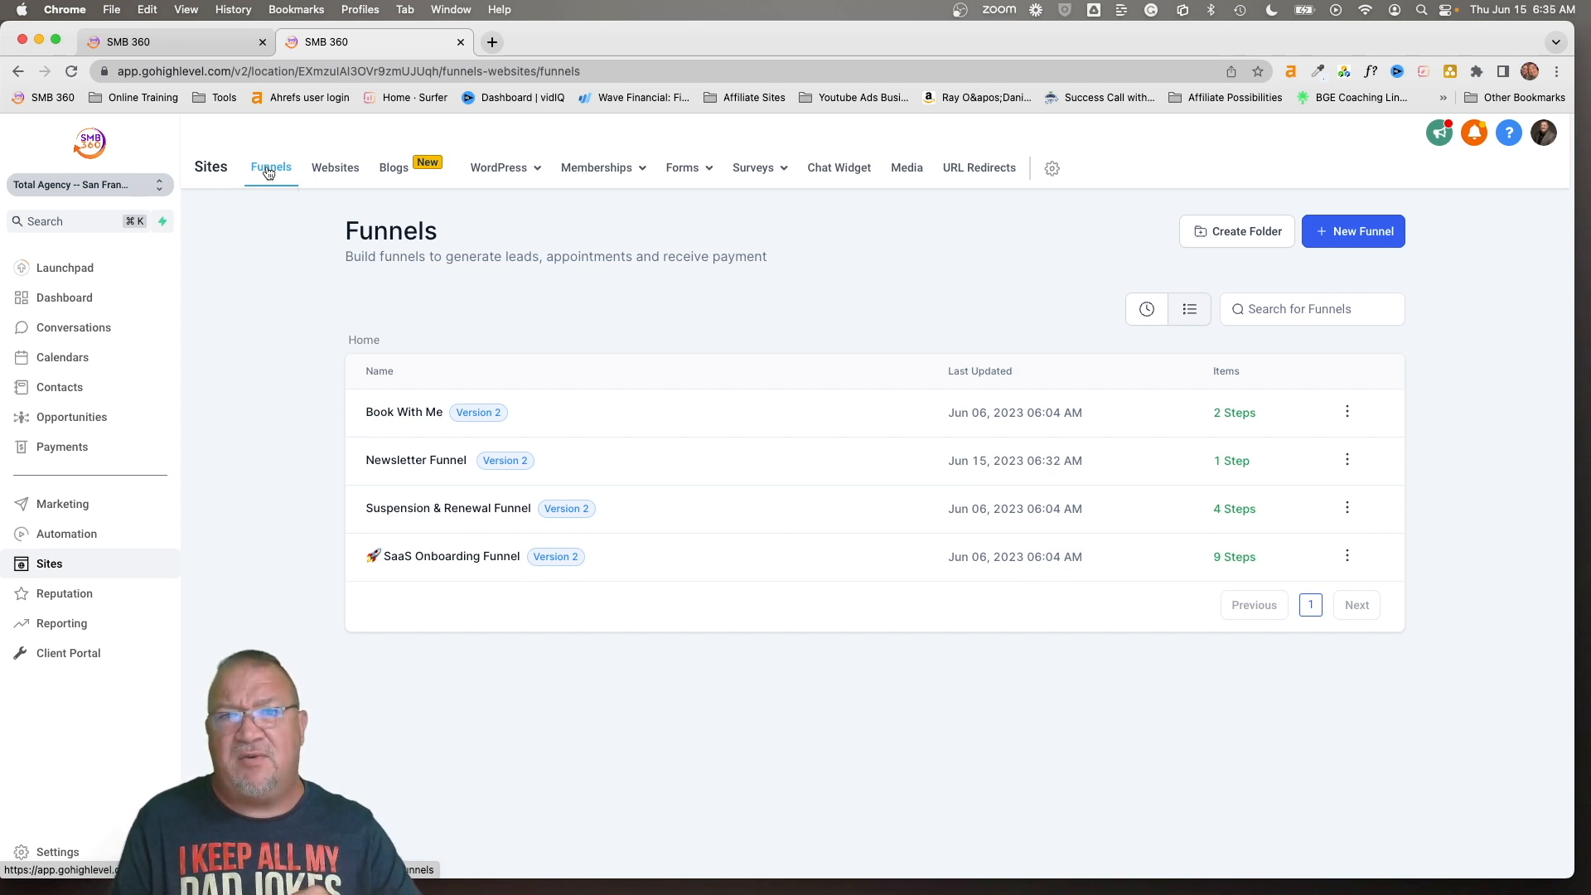
mouse_move(265, 173)
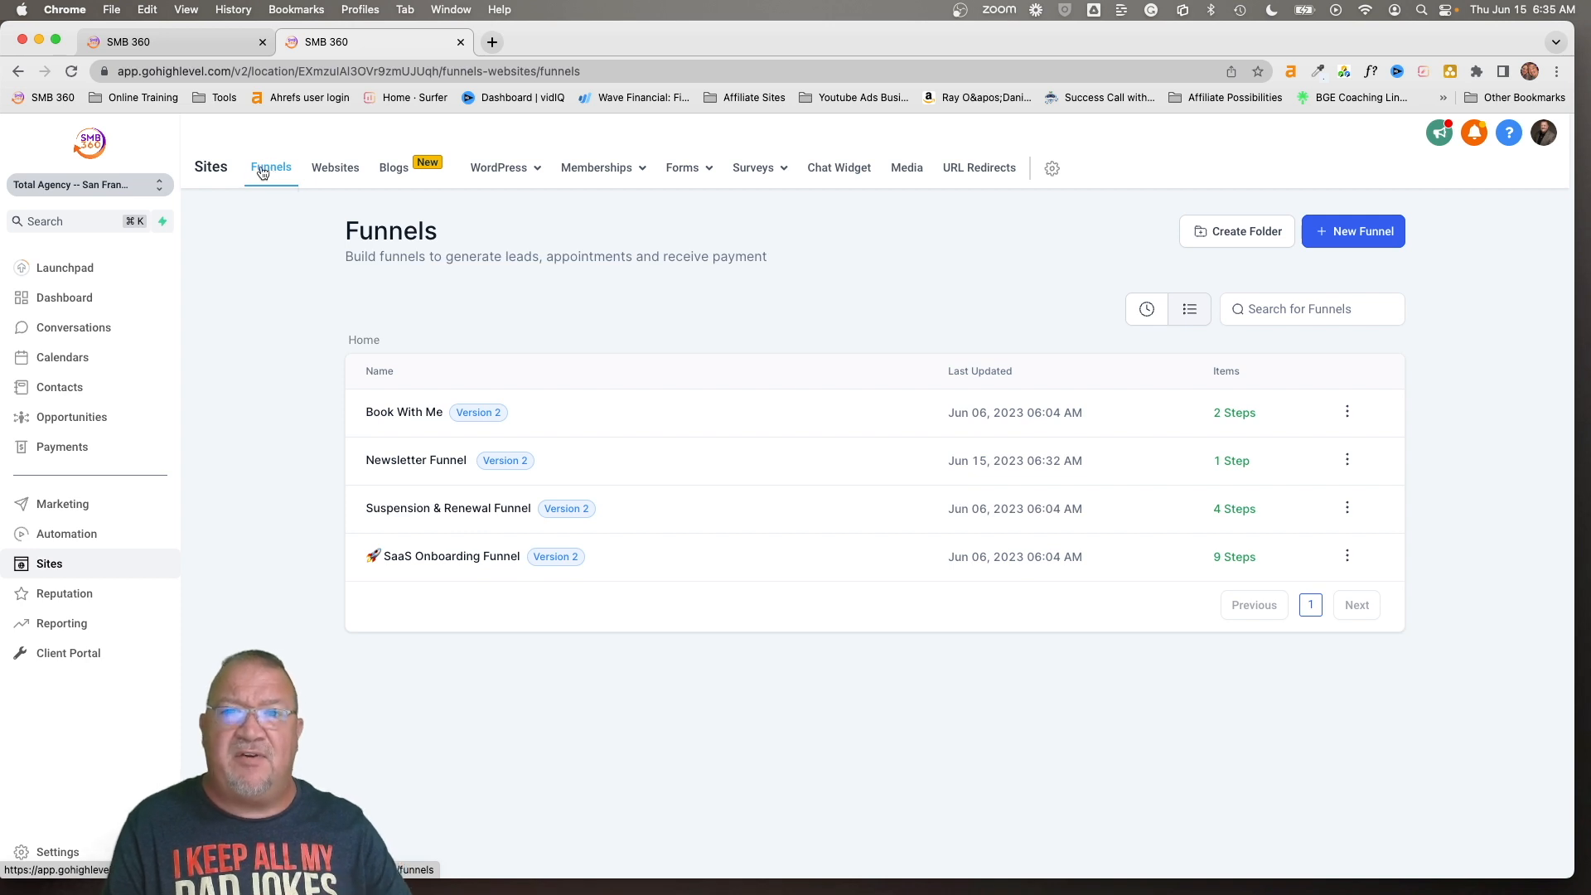